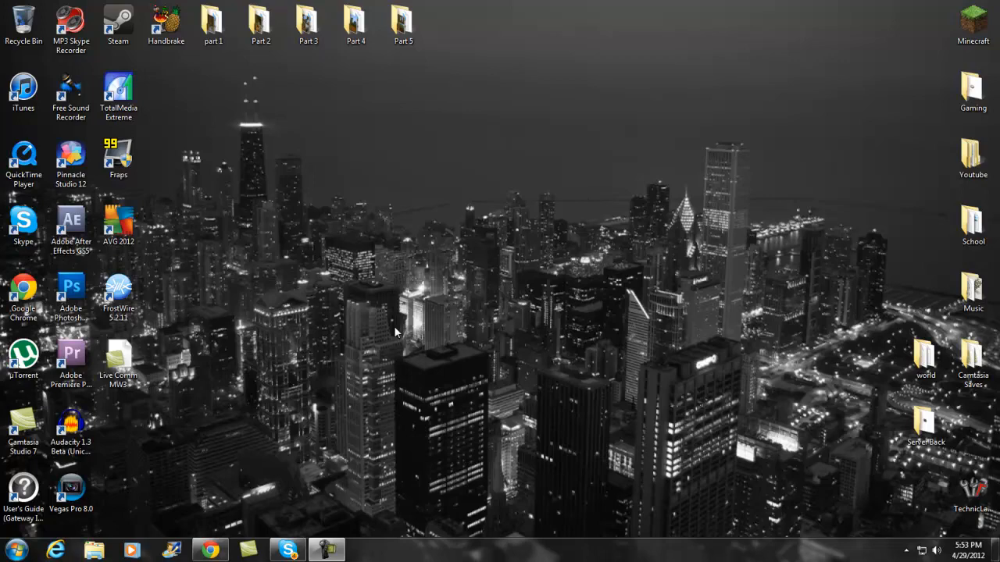
mouse_move(222, 525)
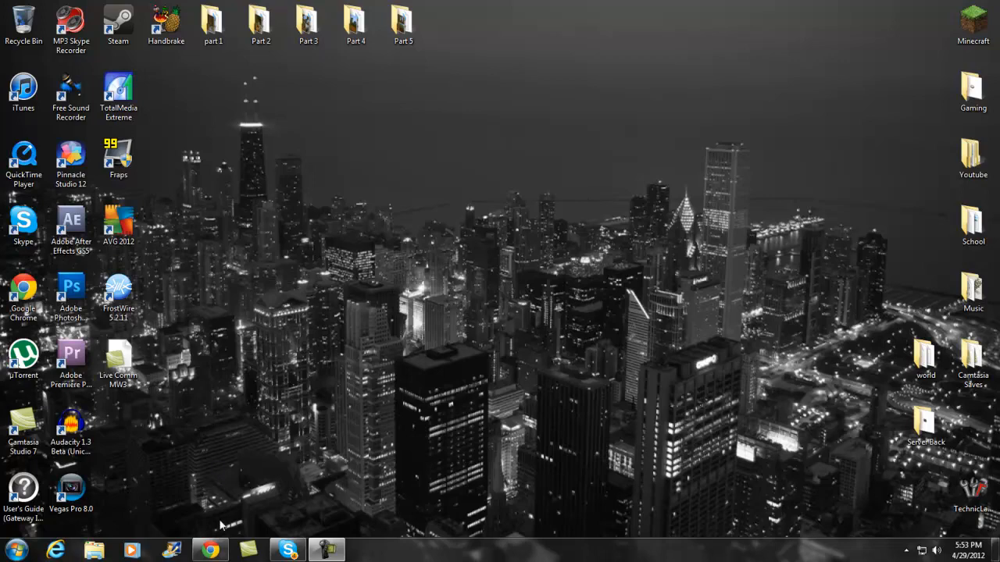
- Review the WeaponMod v8.6 topic's Downloads, Weapons and Textures sections, ending at the mod description
left_click(209, 551)
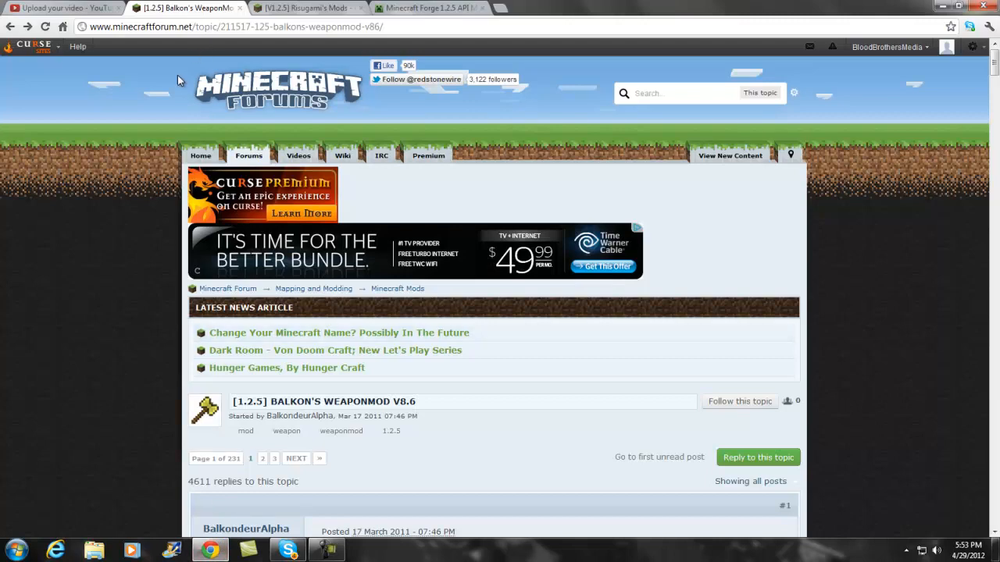
scroll("down", 3)
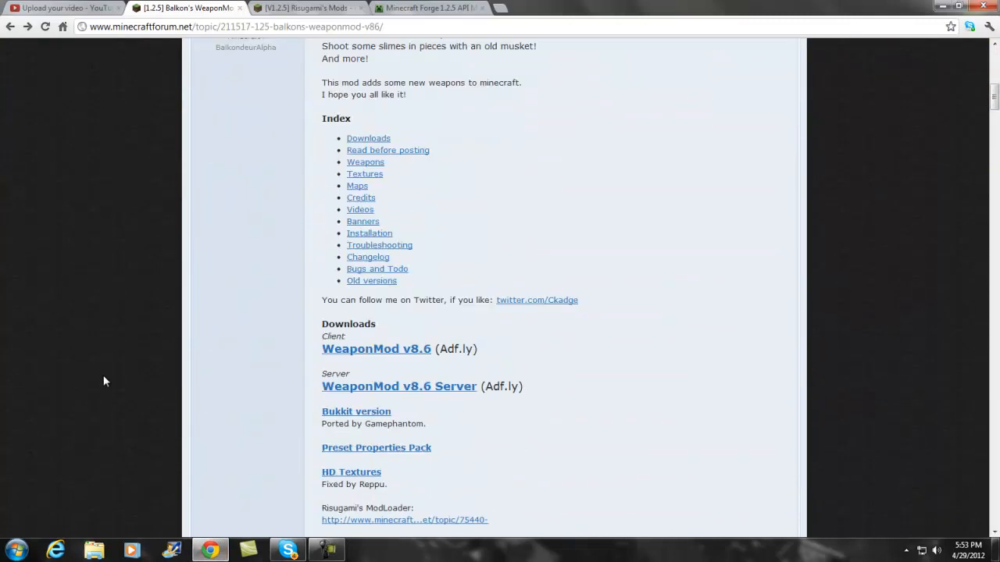
scroll("down", 3)
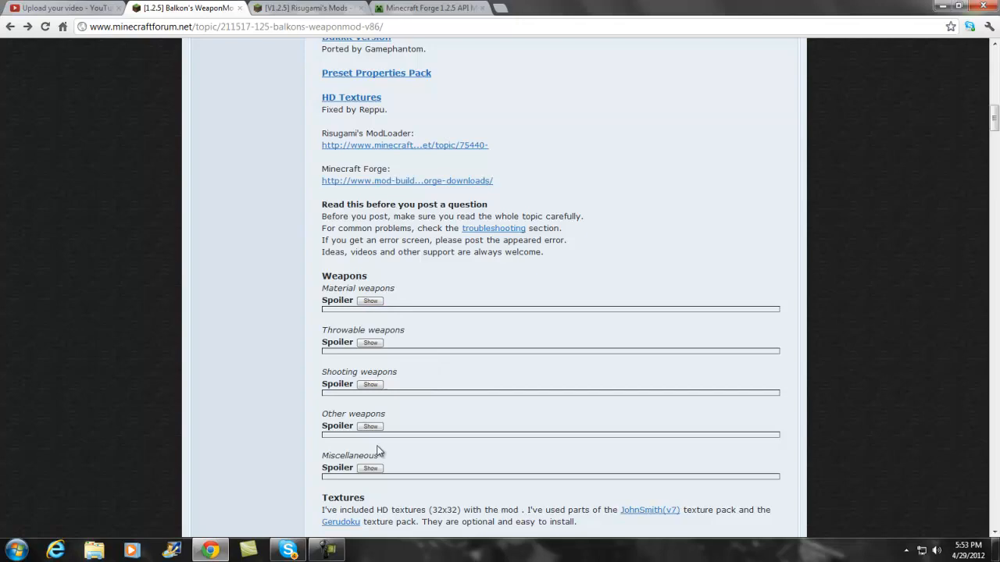
scroll("down", 3)
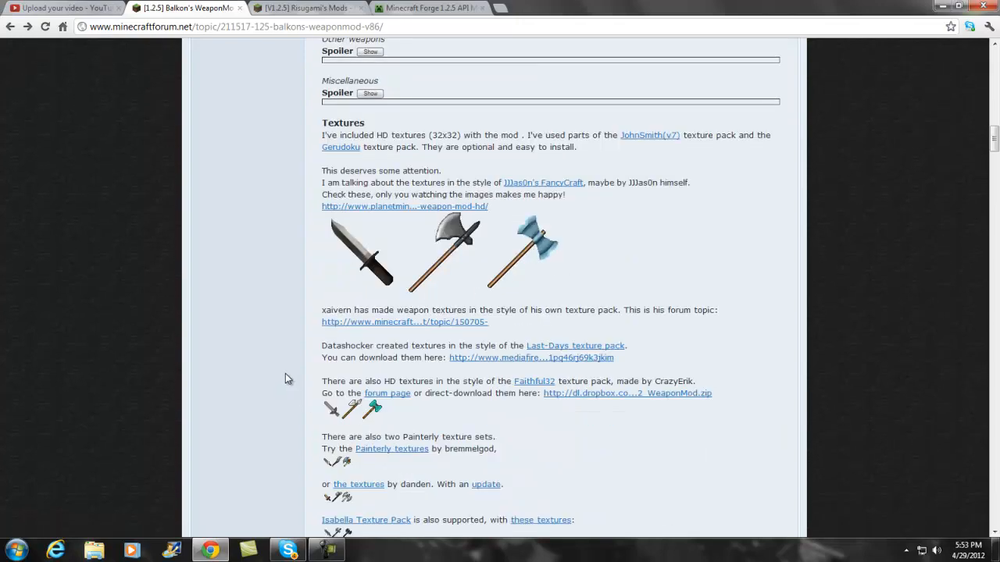
scroll("down", 3)
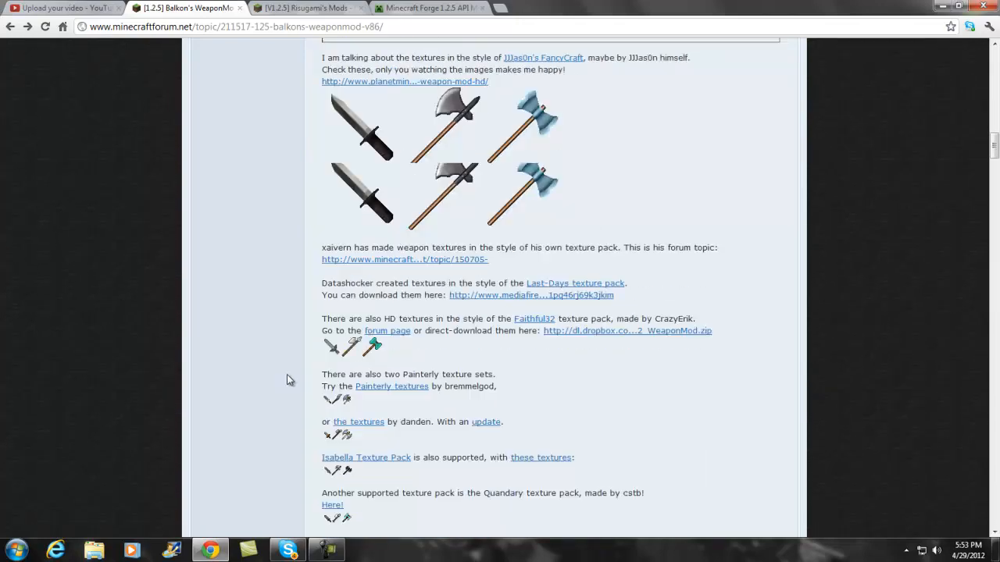
scroll("up", 3)
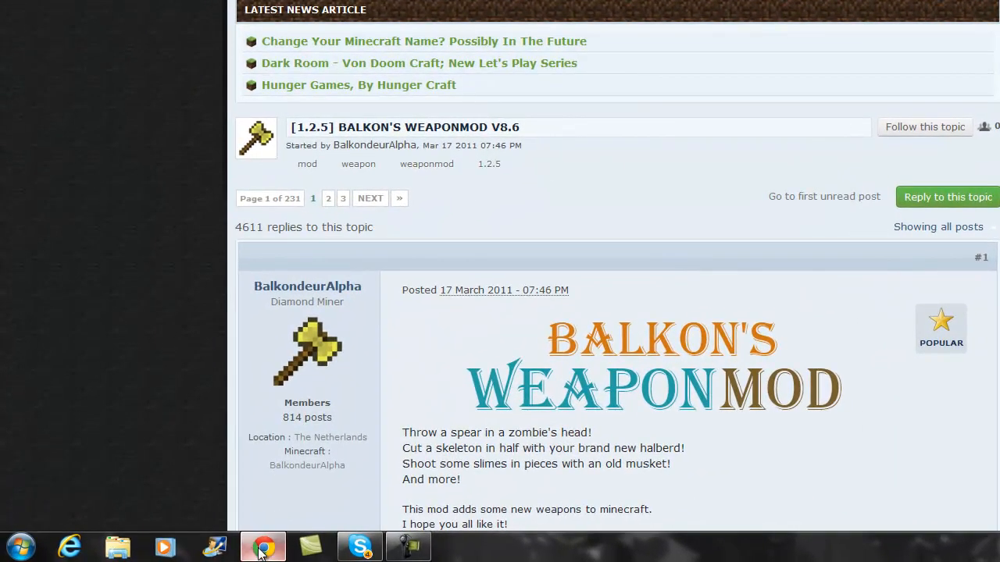
- Minimize Chrome to show the Windows desktop
left_click(263, 546)
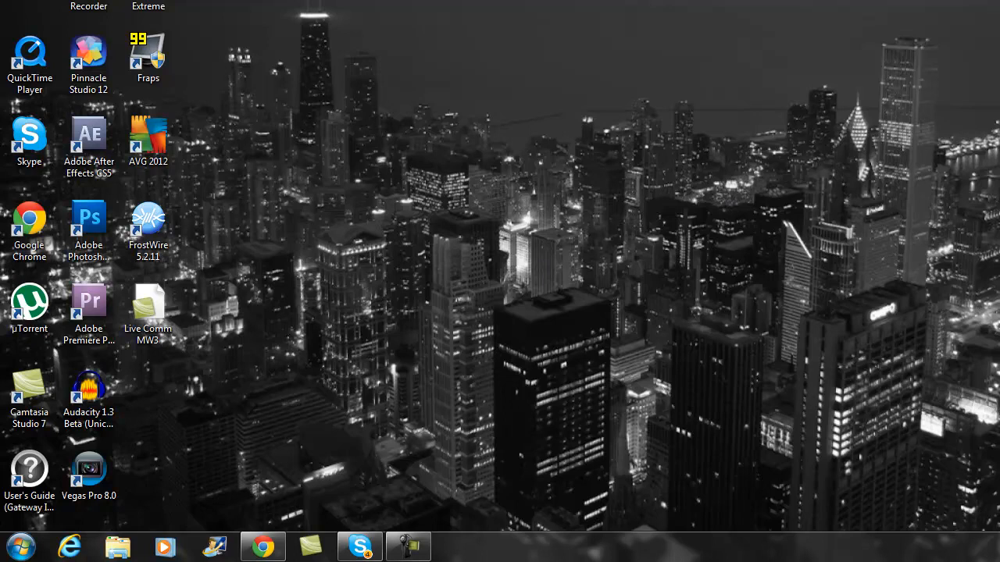
mouse_move(398, 432)
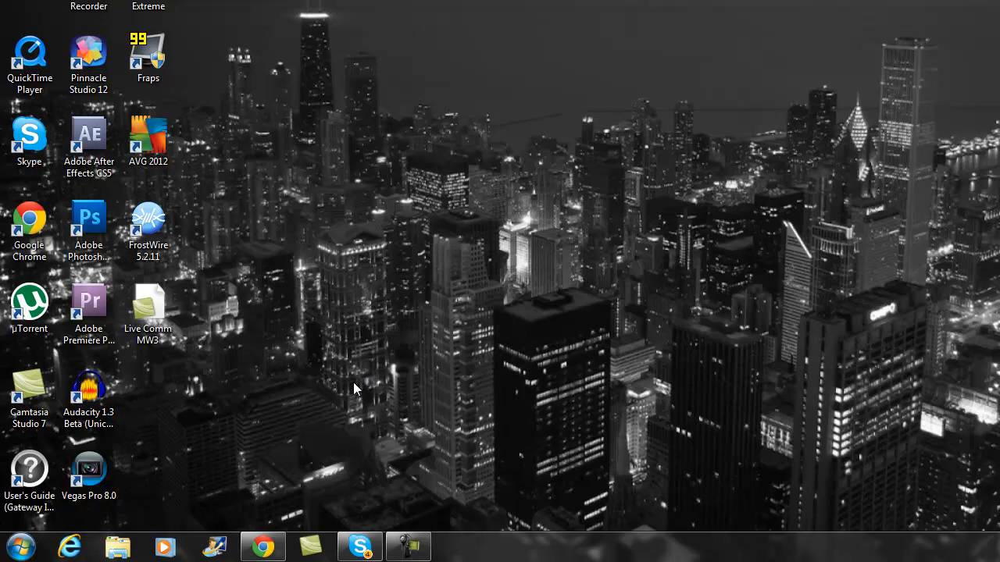
mouse_move(570, 370)
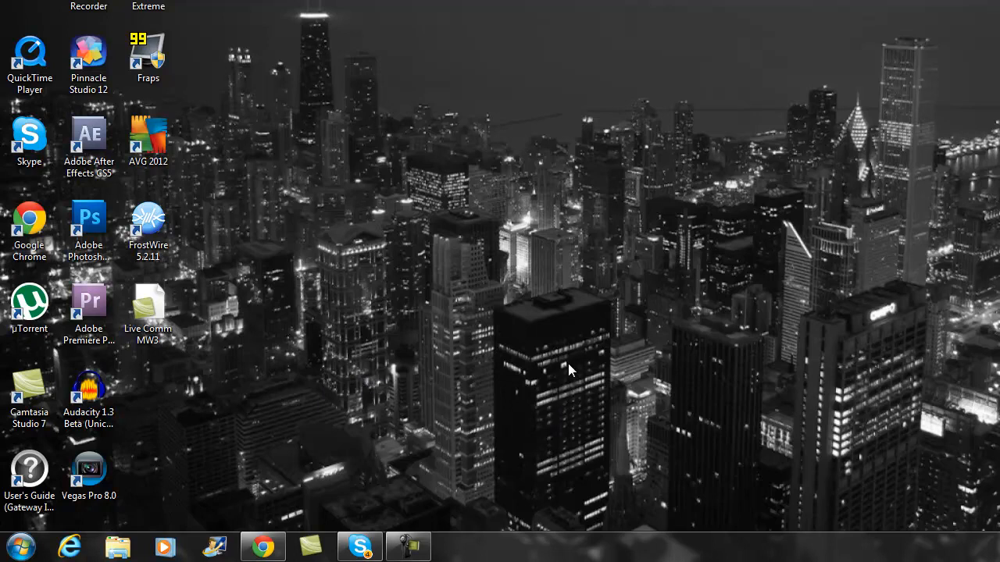
mouse_move(547, 379)
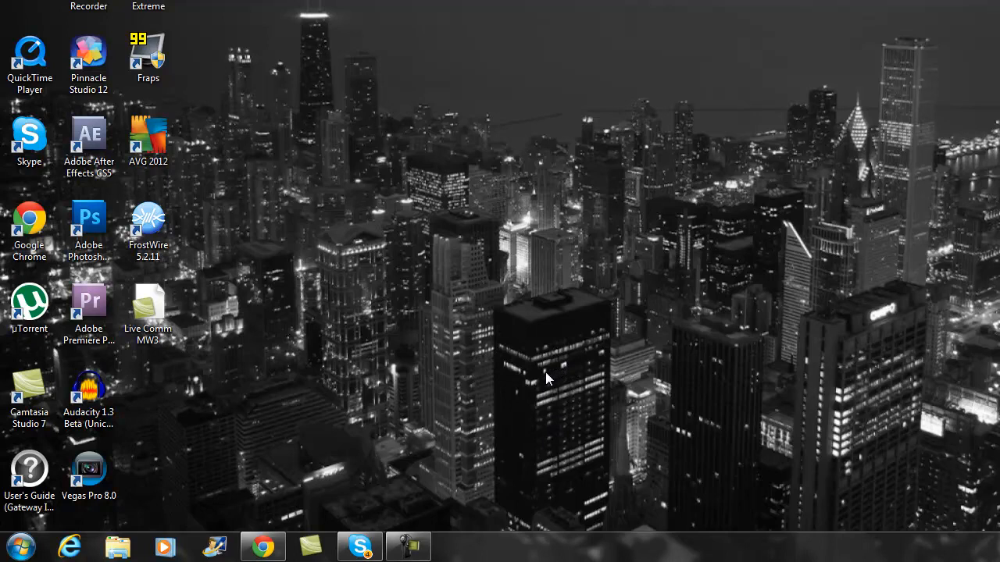
mouse_move(543, 375)
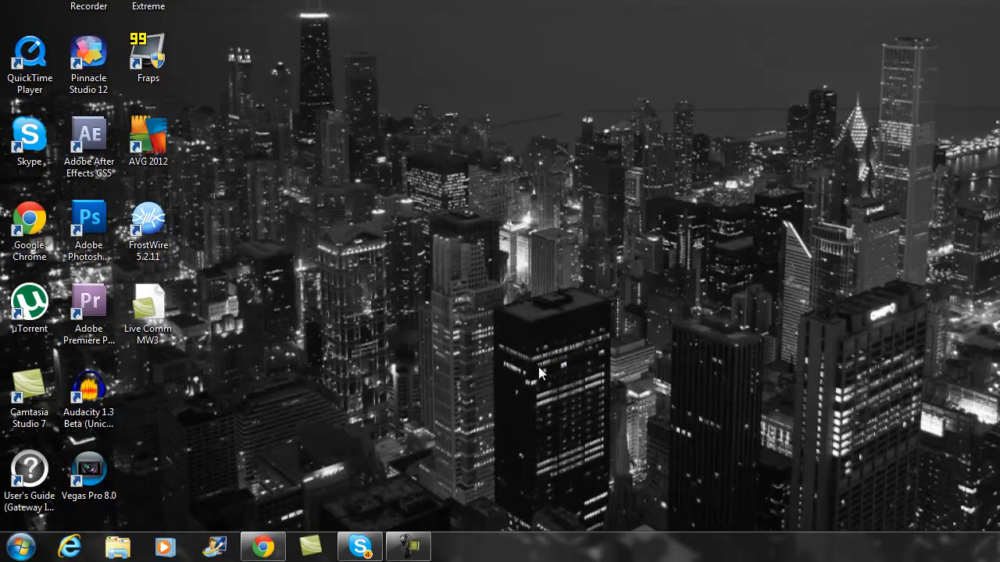
mouse_move(242, 546)
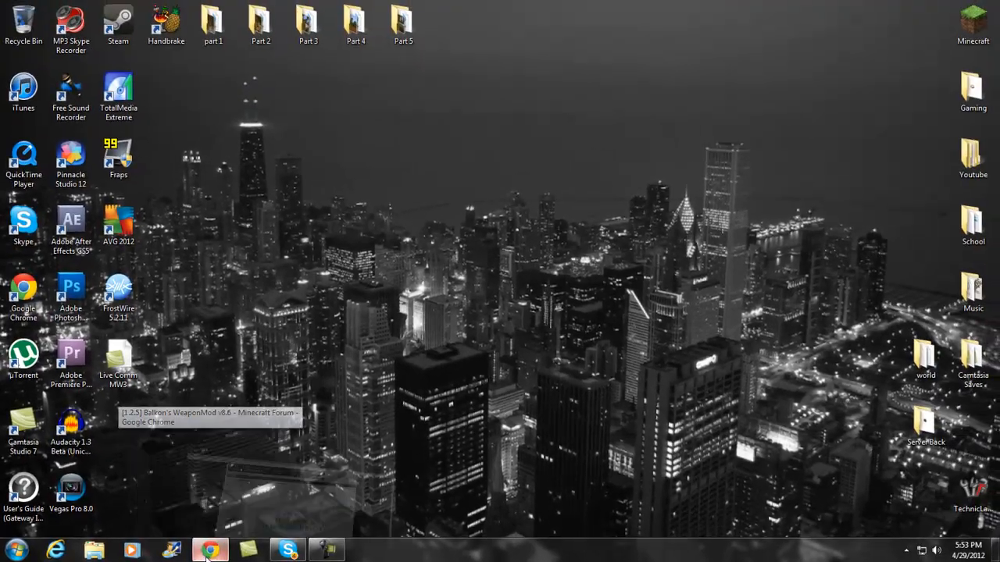
- Return to the WeaponMod topic's Downloads and grab the WeaponMod v8.6 client
left_click(209, 550)
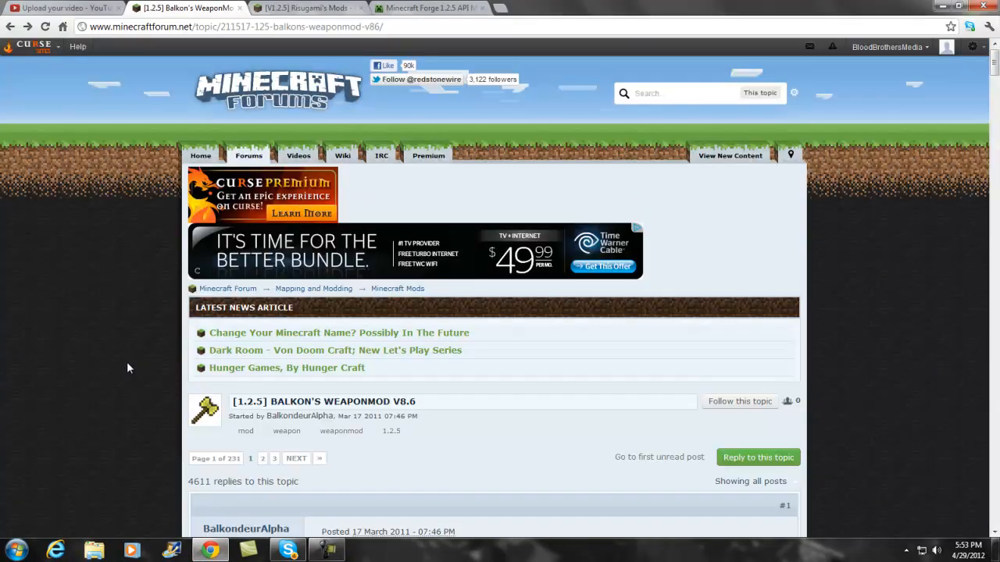
scroll("down", 3)
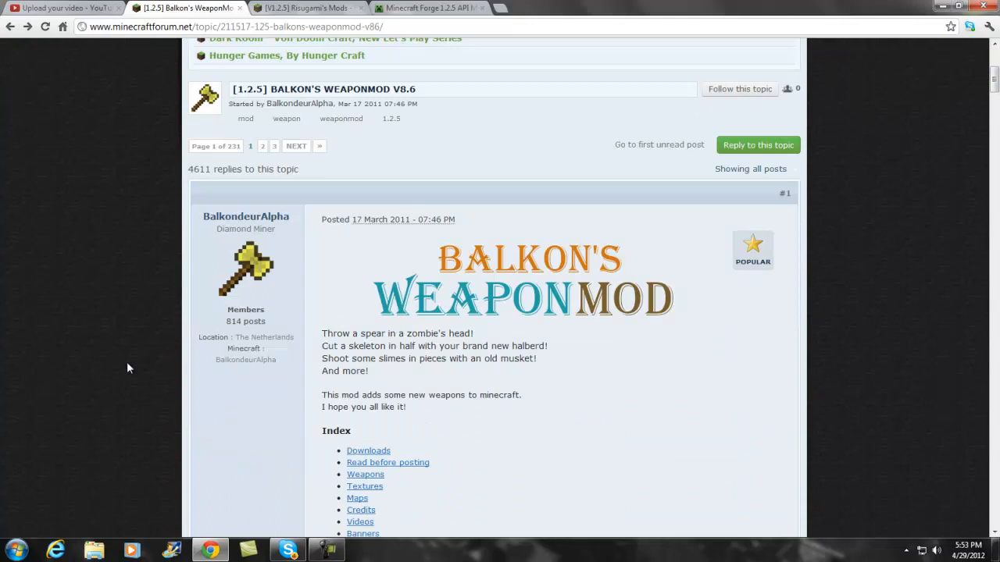
mouse_move(219, 296)
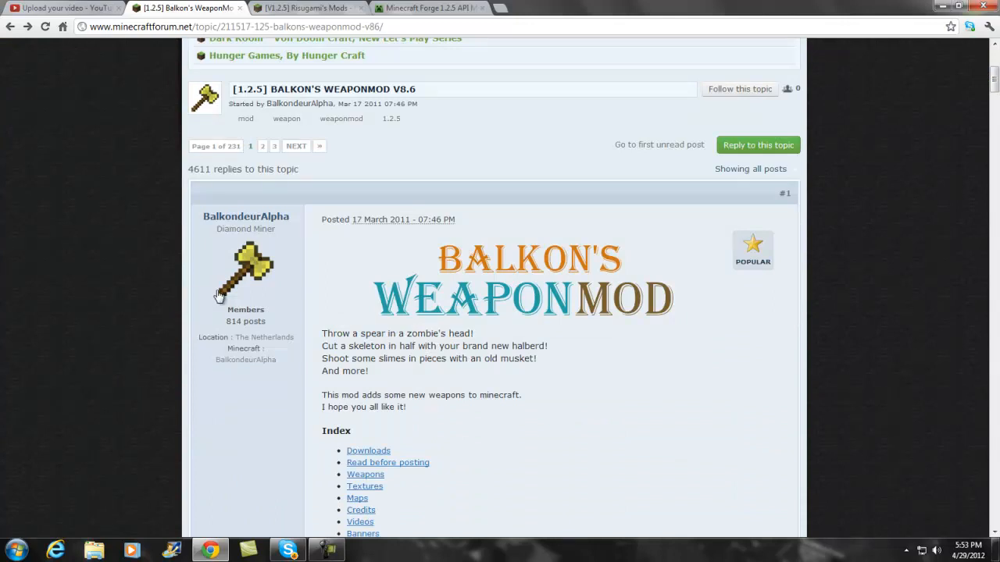
mouse_move(453, 301)
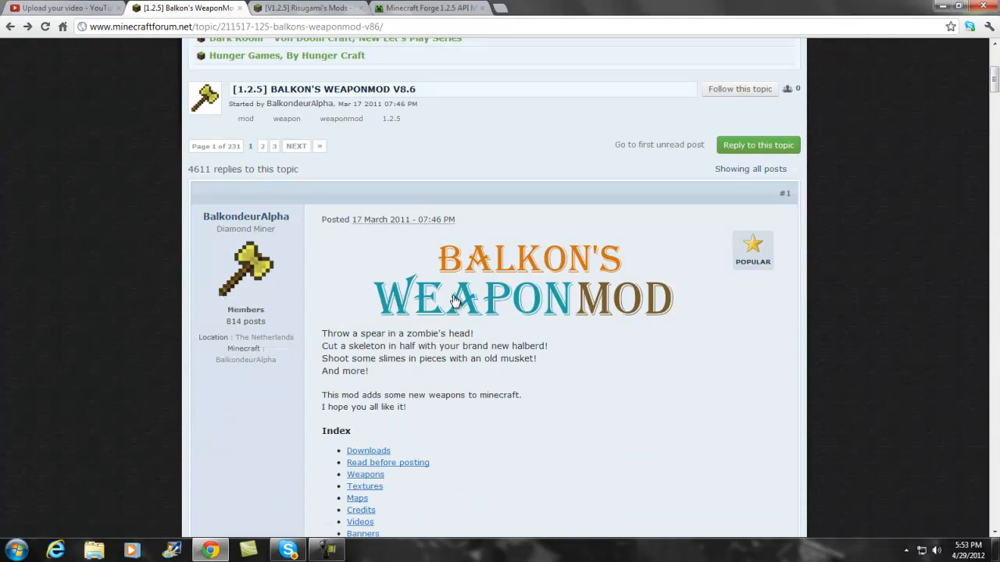
scroll("down", 3)
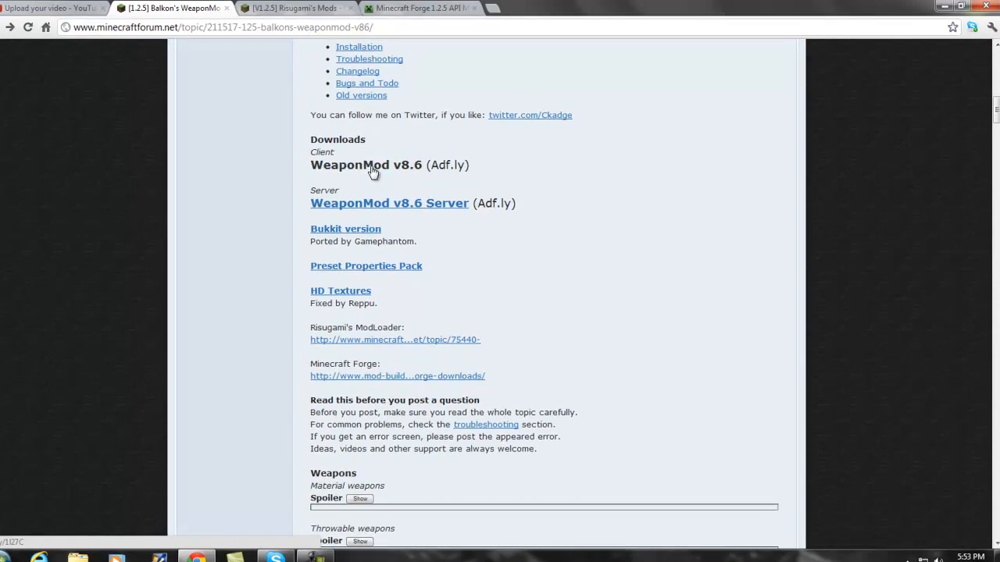
left_click(366, 165)
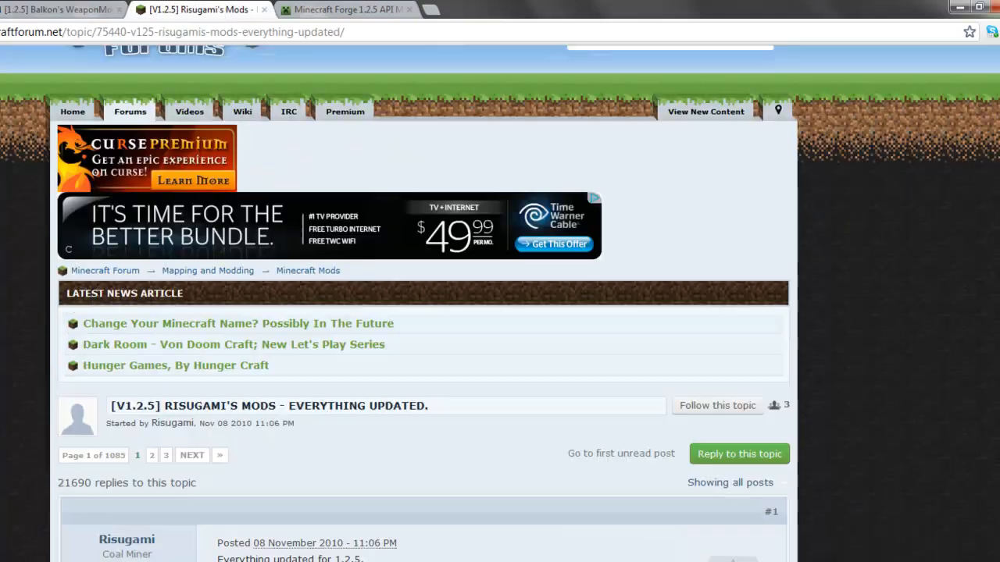
- Scroll Risugami's Mods to the ModLoader 1.2.5 entry, then return to the WeaponMod tab
scroll("down", 3)
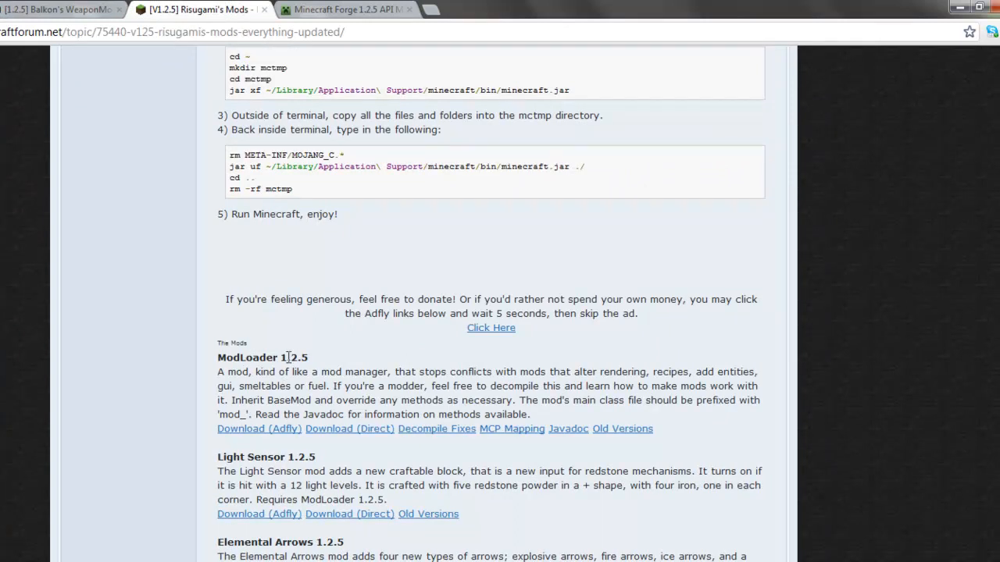
mouse_move(154, 512)
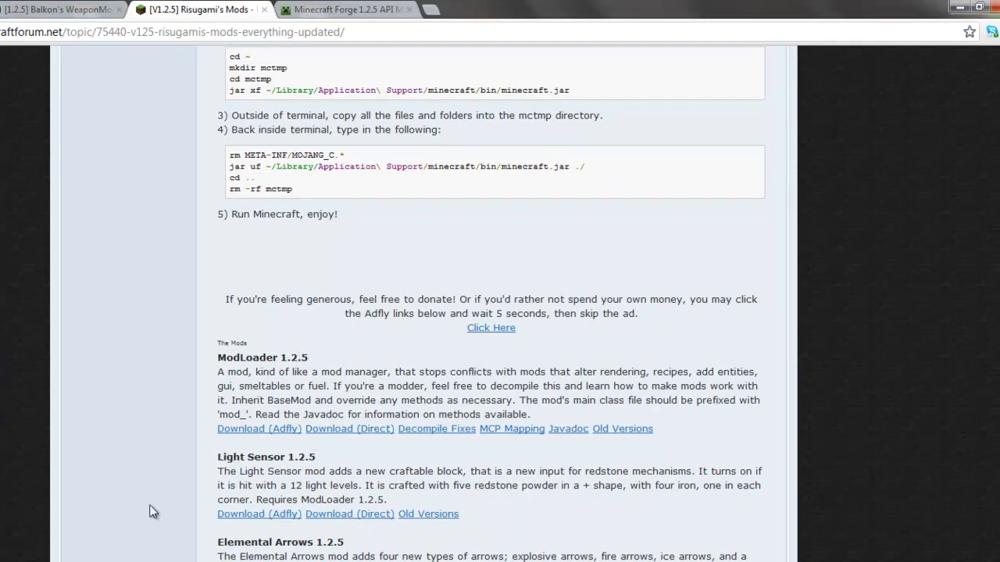
left_click(59, 9)
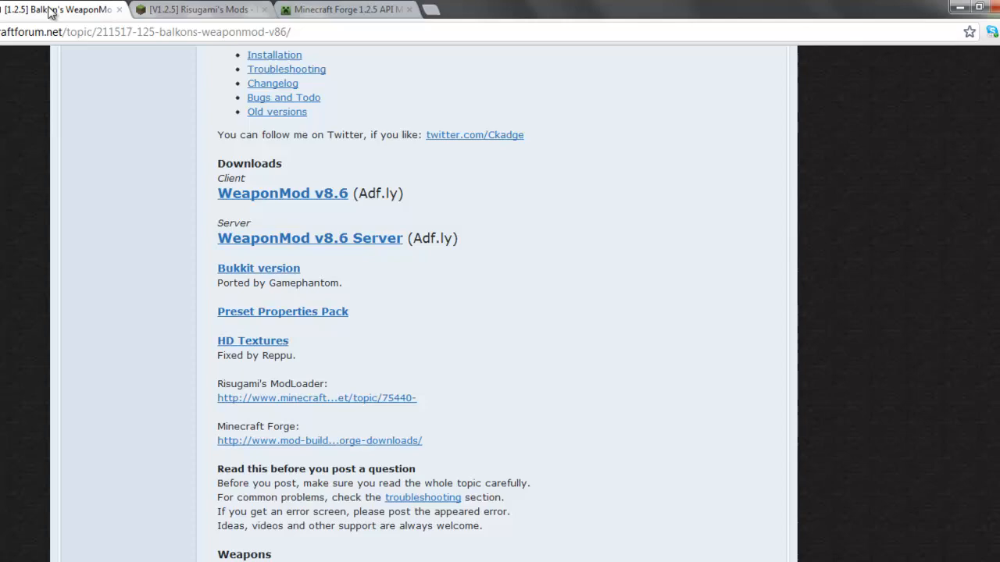
mouse_move(244, 455)
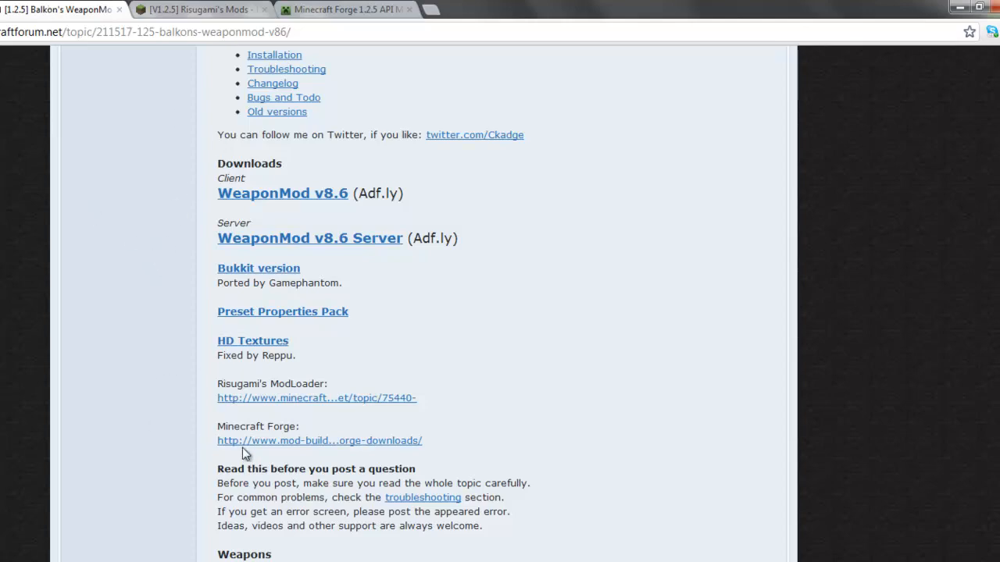
mouse_move(282, 447)
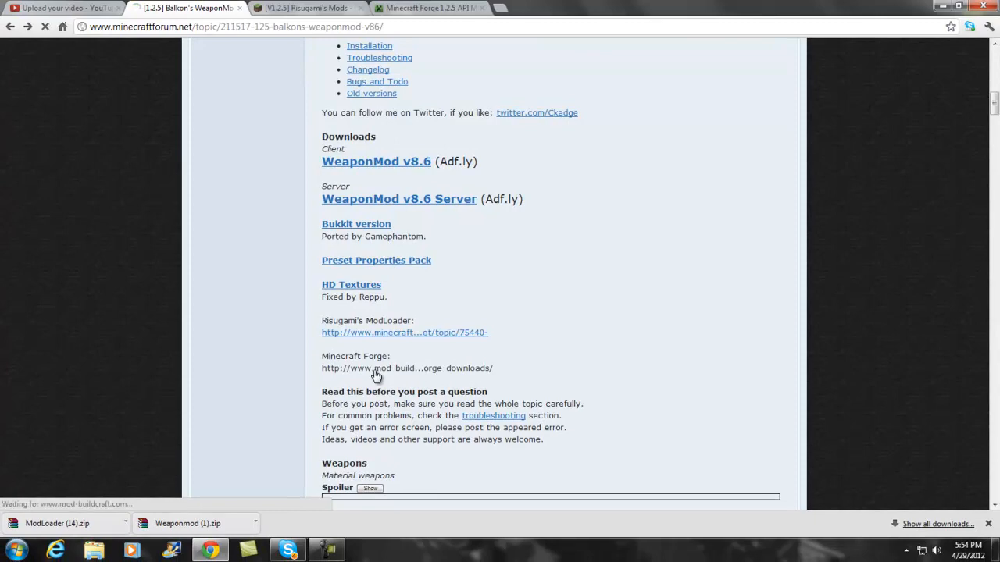
- Skim the Forge Downloads MC 1.2.5 topic, then return to Risugami's Mods
left_click(406, 368)
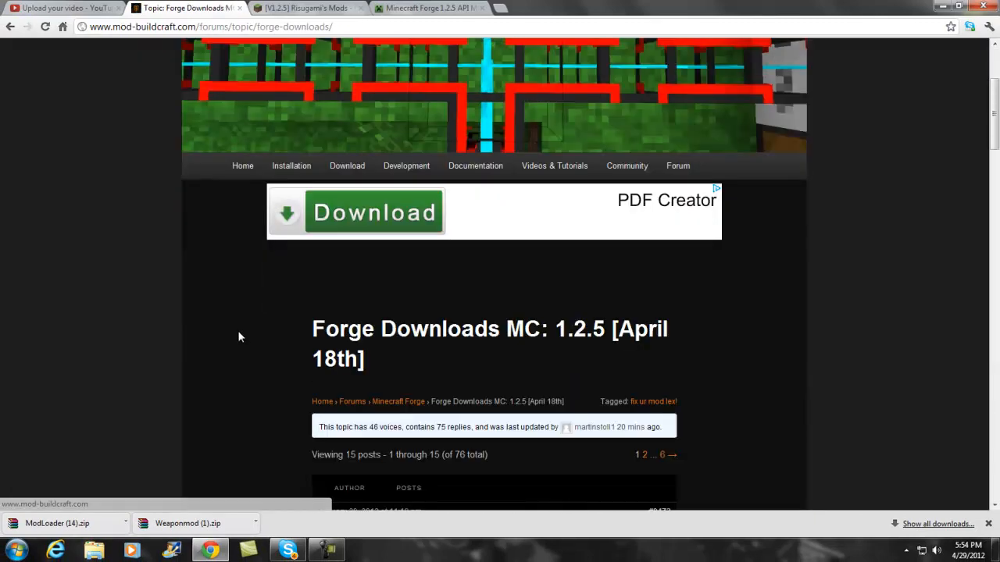
scroll("down", 3)
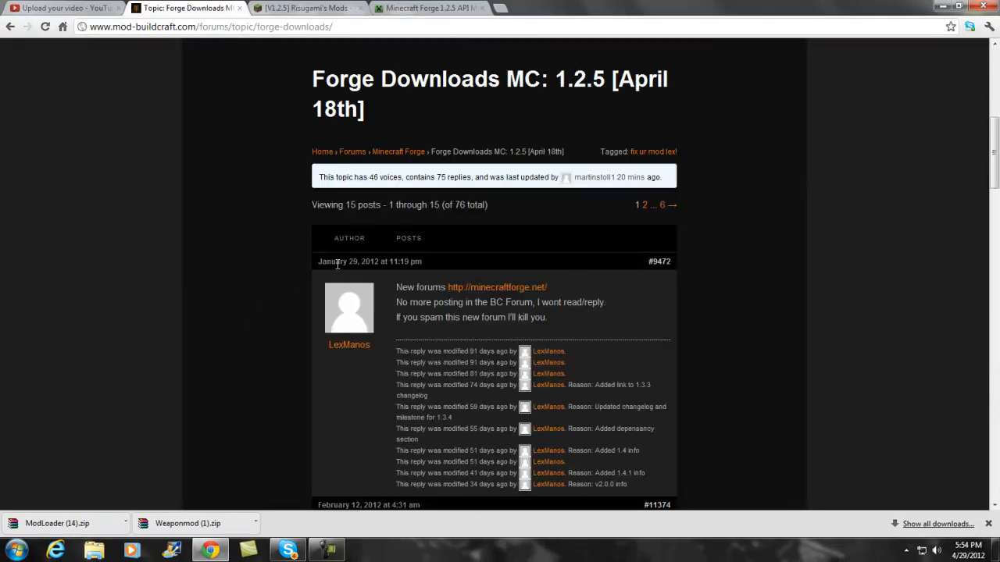
scroll("up", 3)
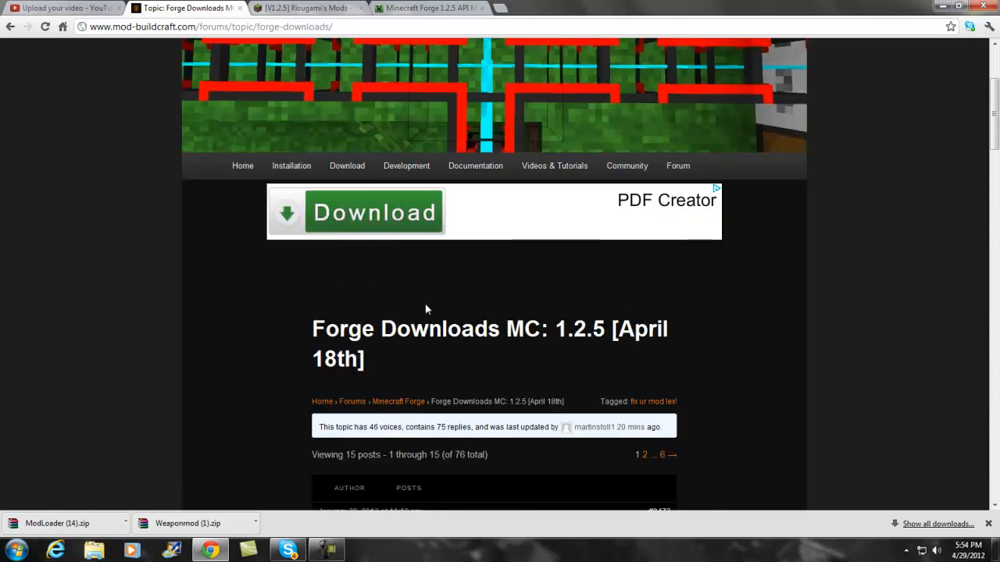
mouse_move(634, 420)
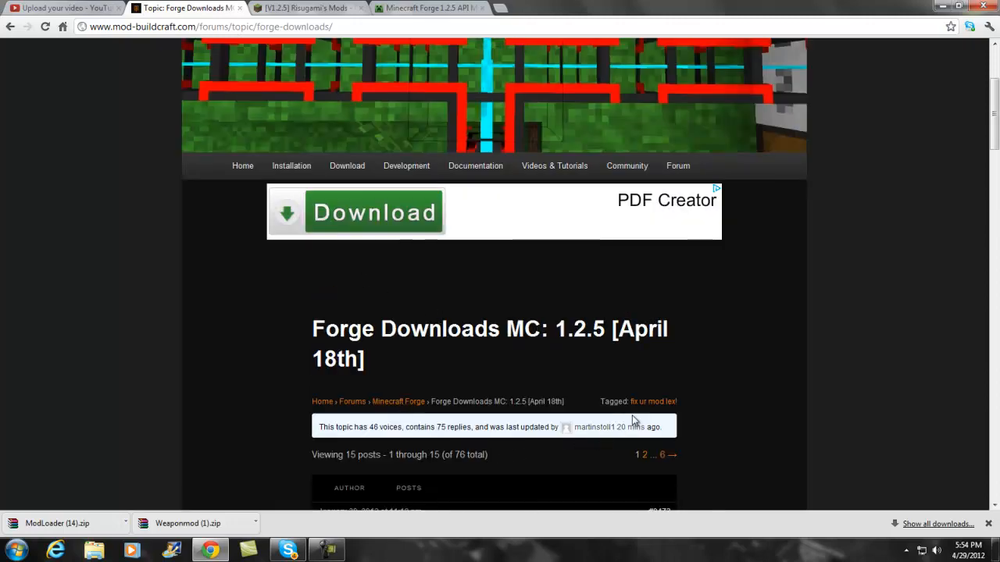
scroll("down", 3)
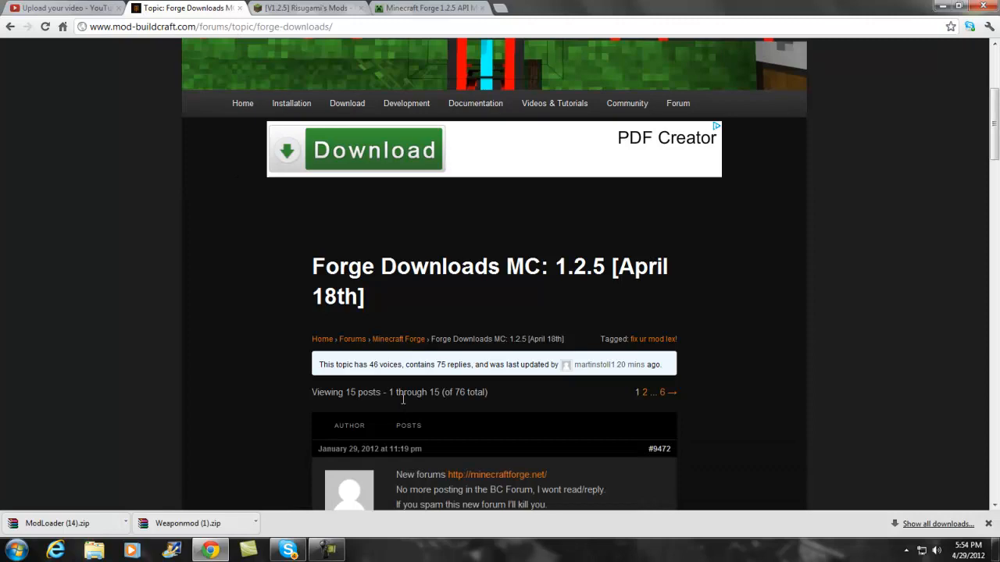
scroll("down", 3)
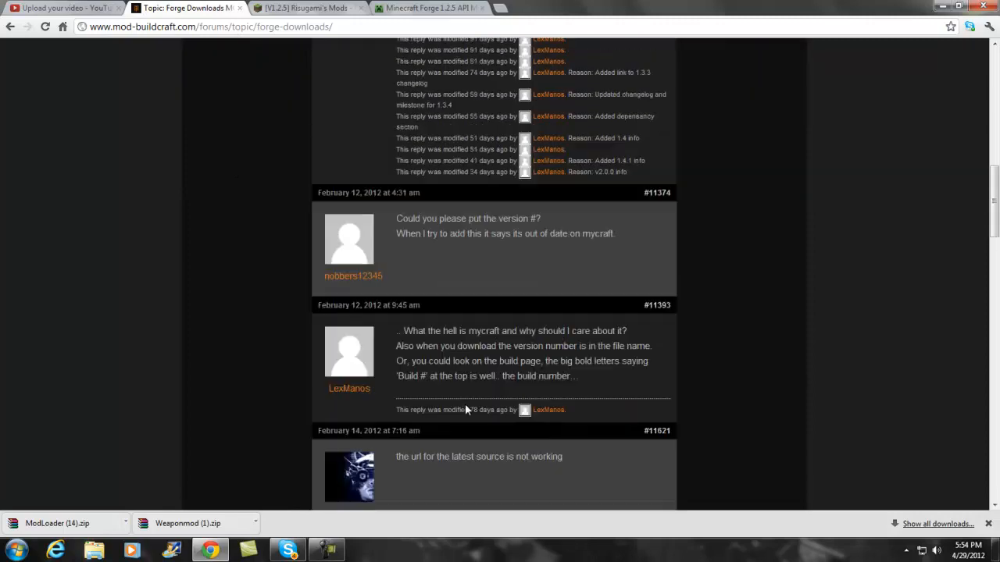
left_click(263, 8)
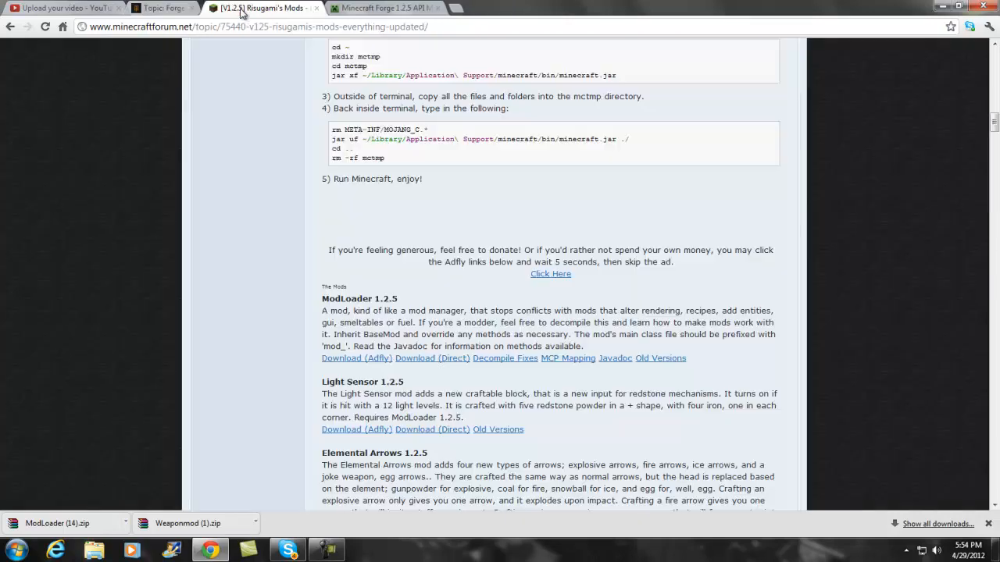
- Download minecraftforge-client-3.1.3.102.zip via the Jenkins build and MediaFire
left_click(383, 8)
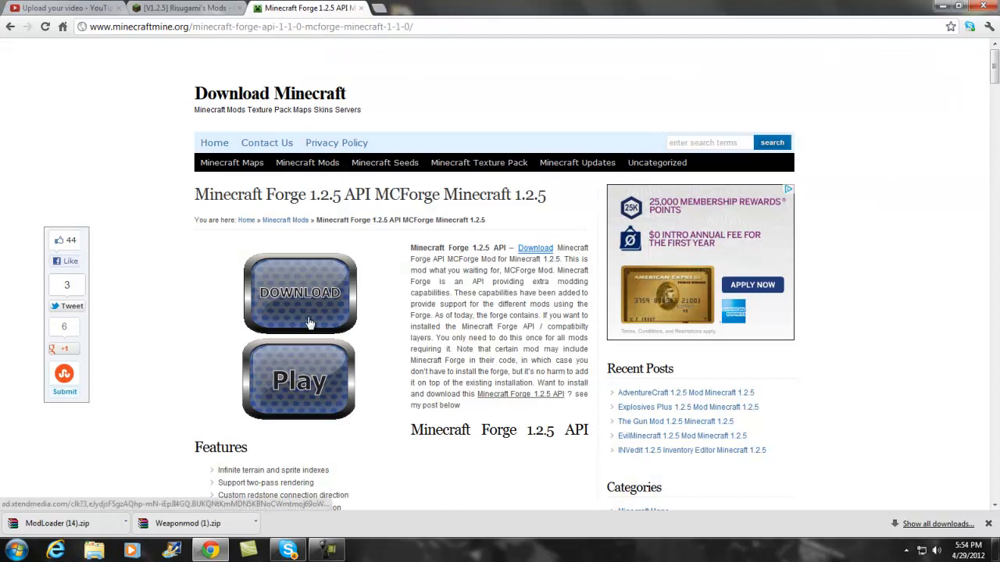
mouse_move(342, 207)
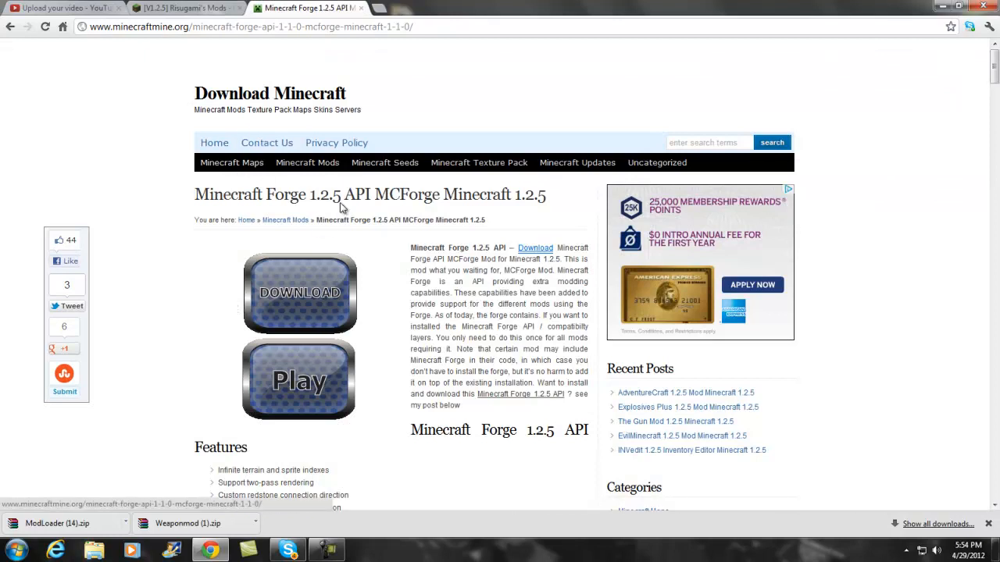
mouse_move(320, 201)
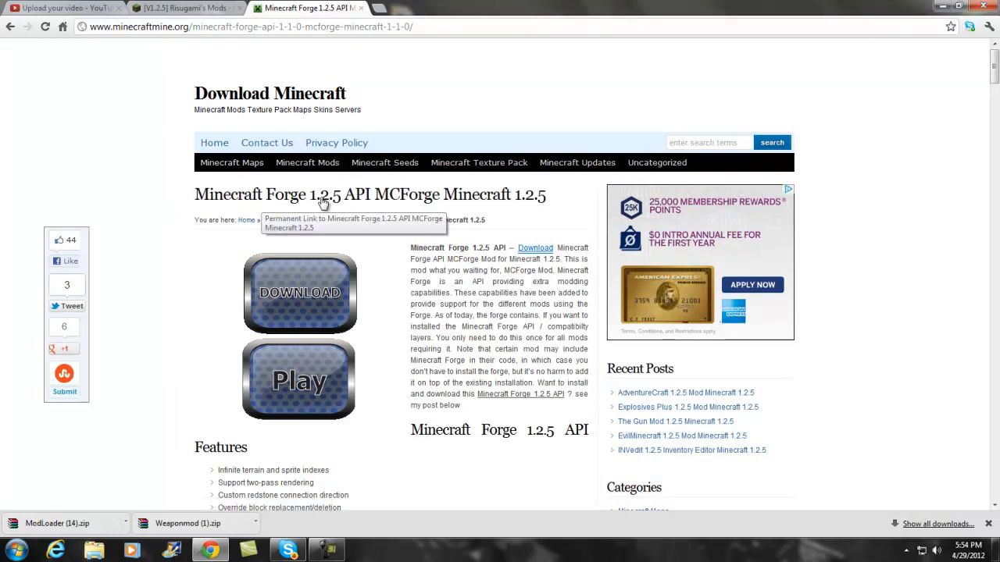
scroll("down", 3)
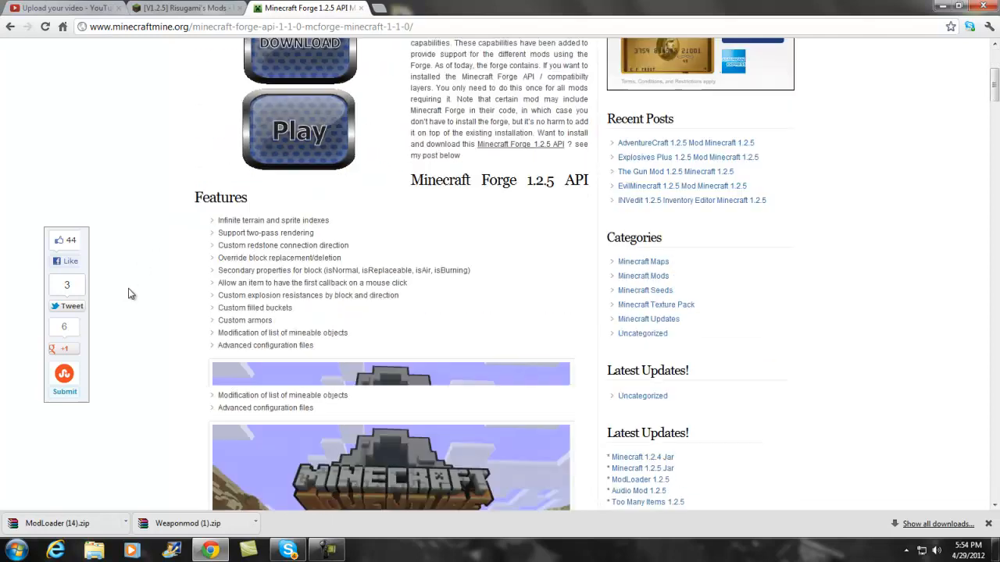
scroll("down", 3)
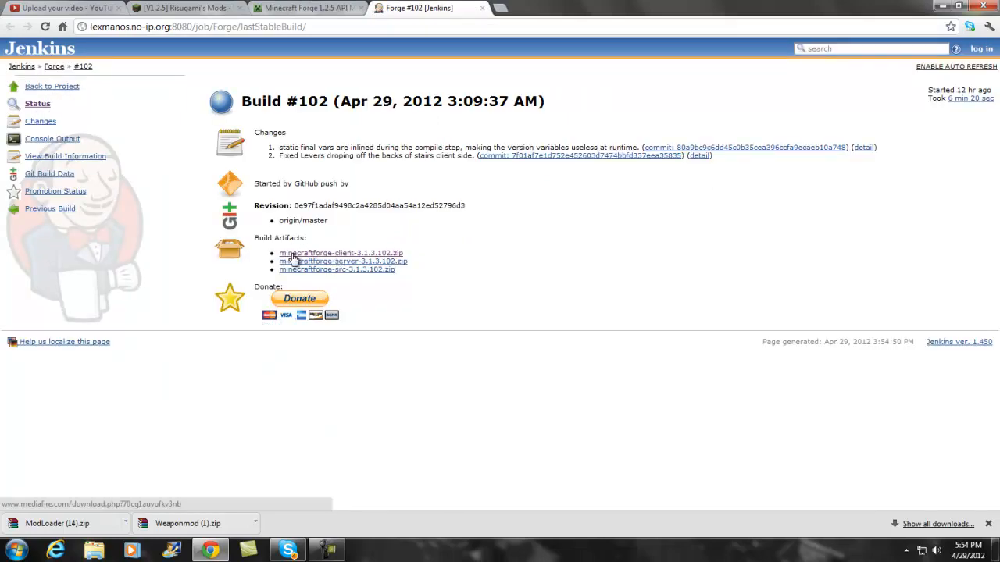
left_click(340, 252)
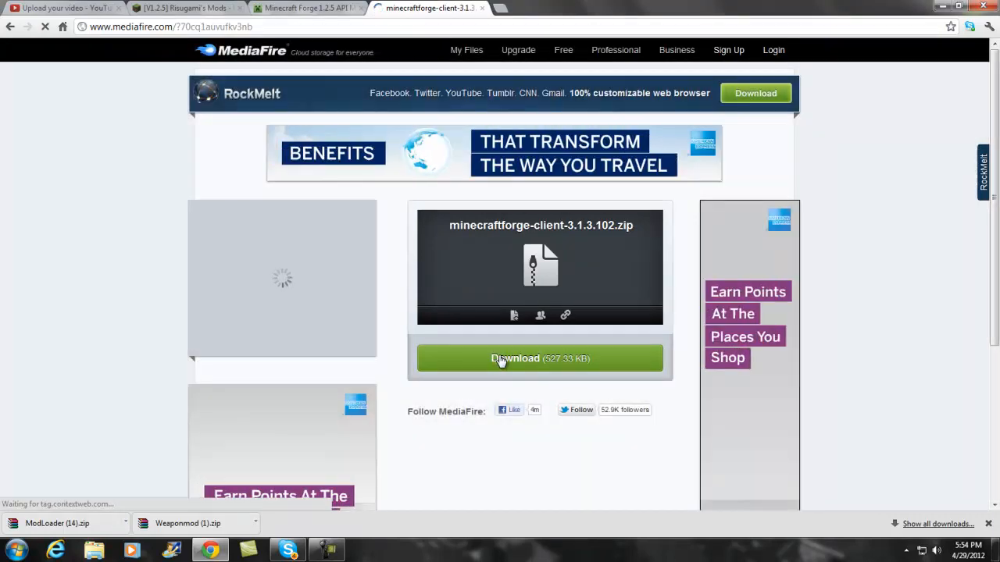
left_click(540, 358)
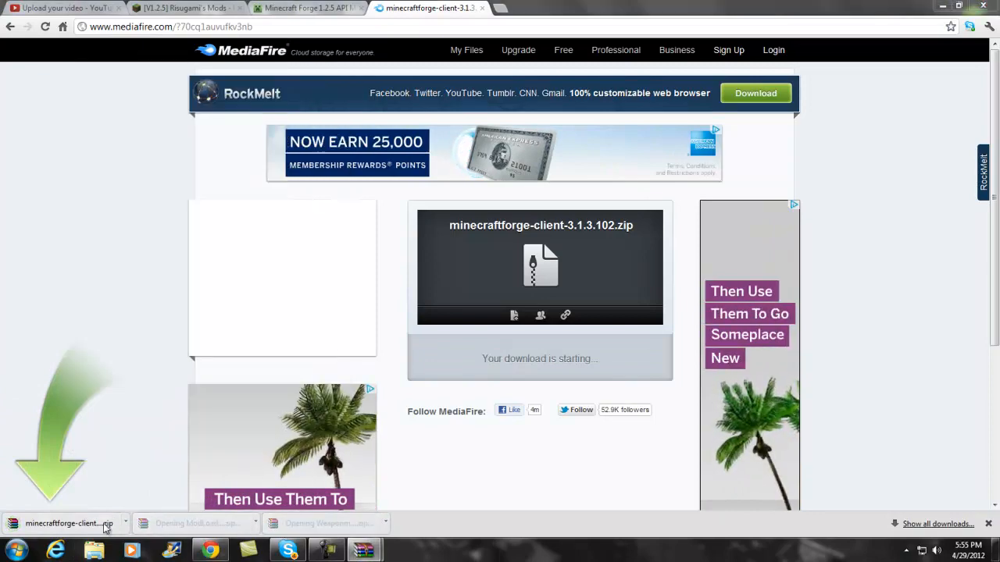
- Open the Forge client zip in WinRAR and create a desktop folder named BK
left_click(69, 524)
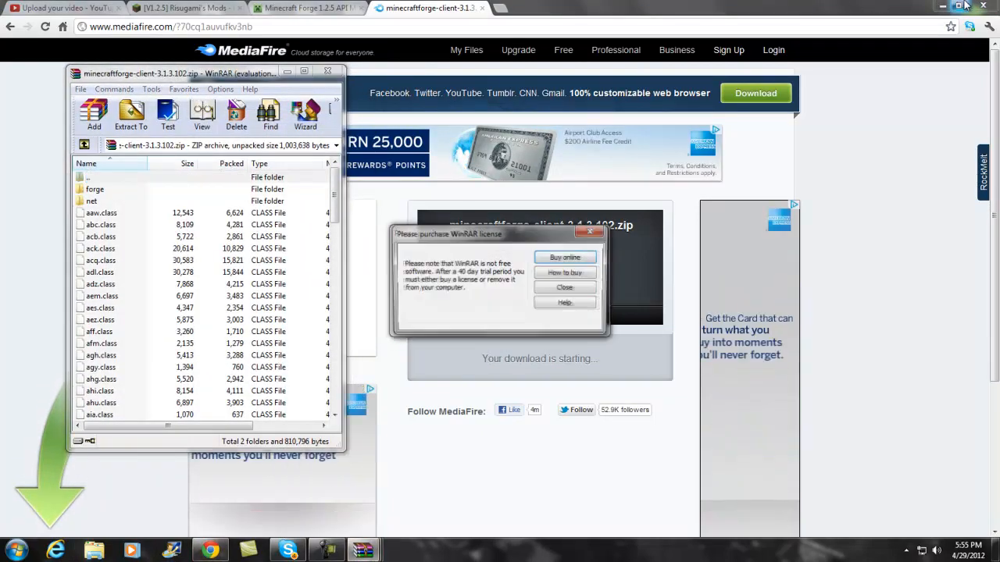
left_click(962, 7)
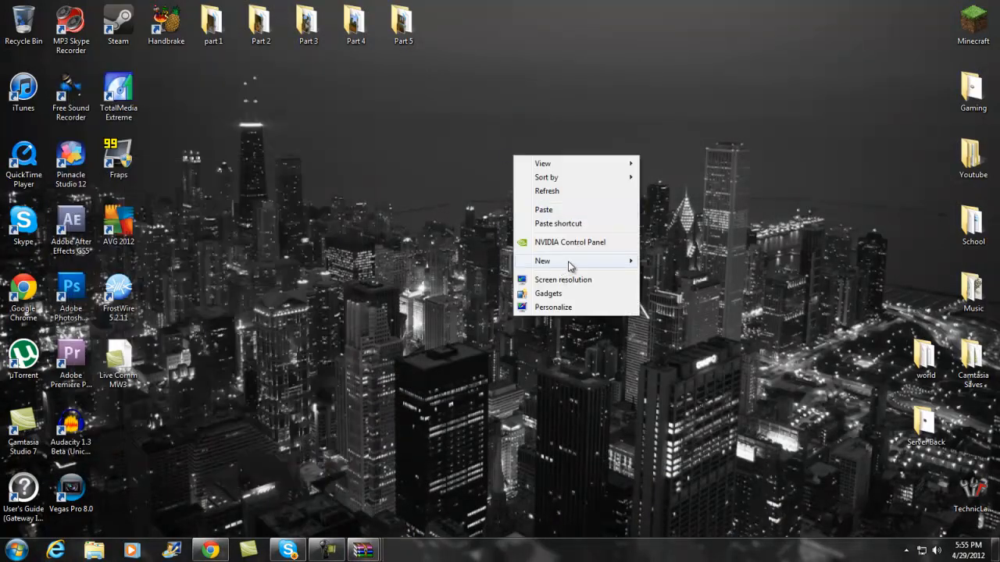
left_click(544, 260)
type("BK")
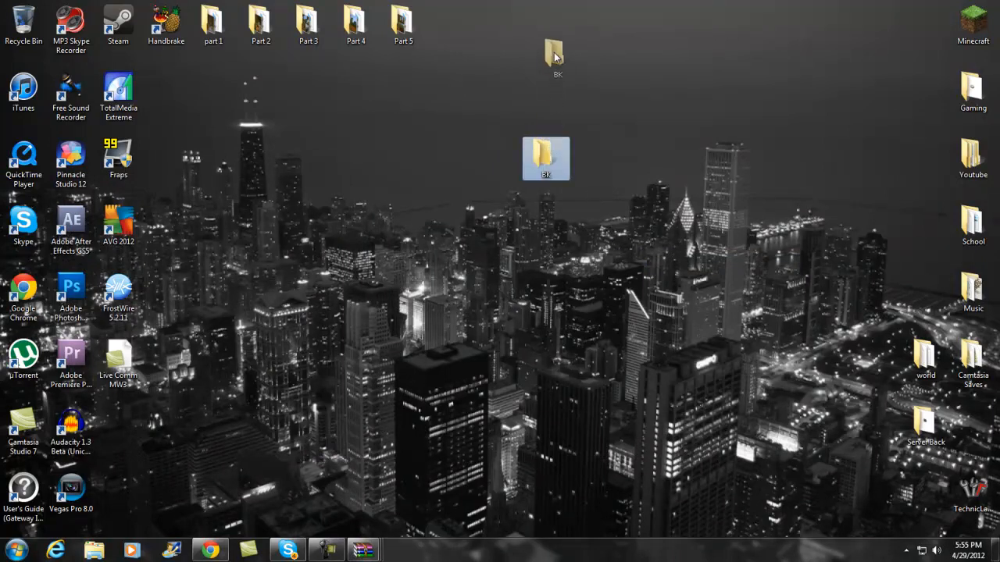
left_click(14, 550)
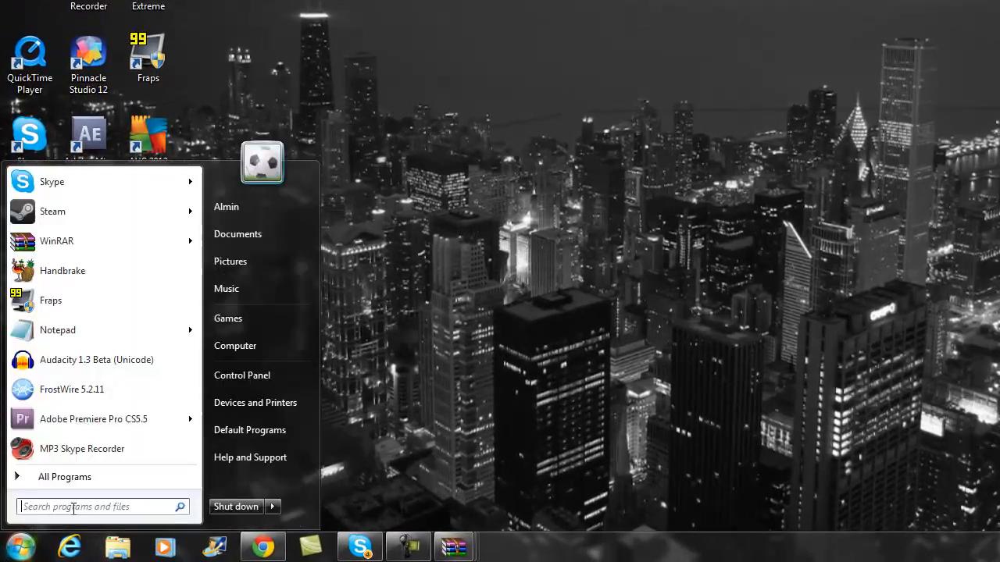
- Search %appdata% from the Start Menu to reach the .minecraft folder
left_click(94, 506)
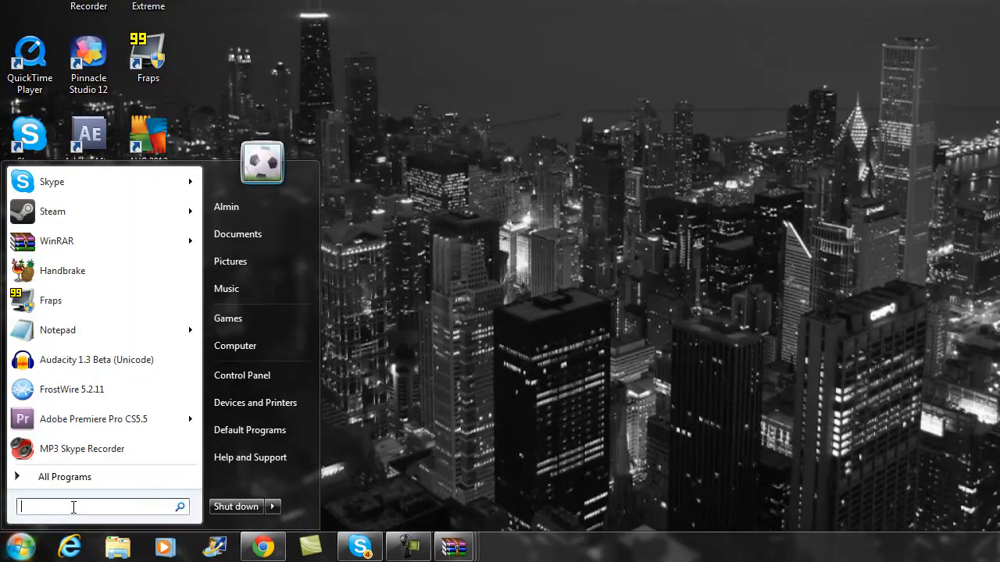
type("%")
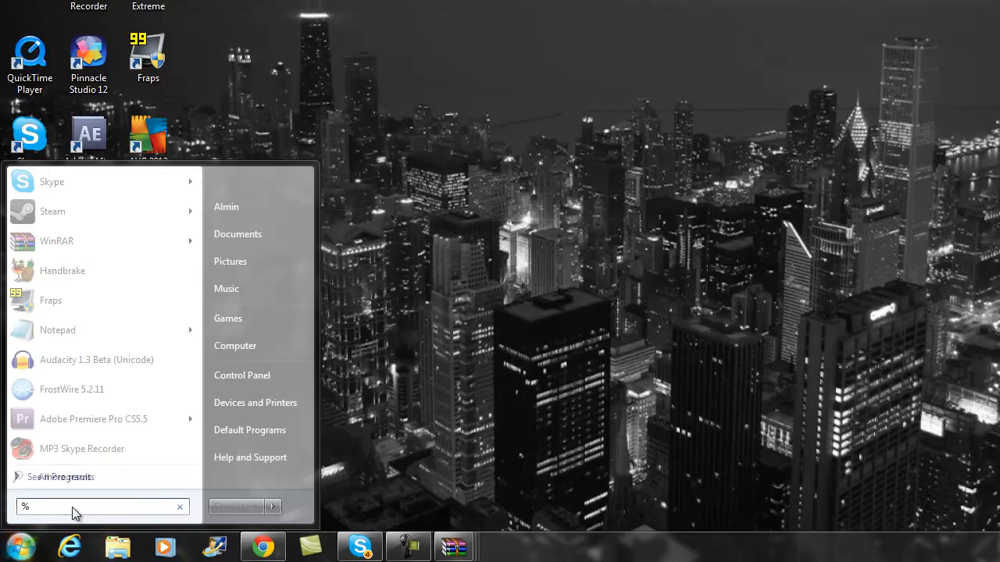
type("appdata%")
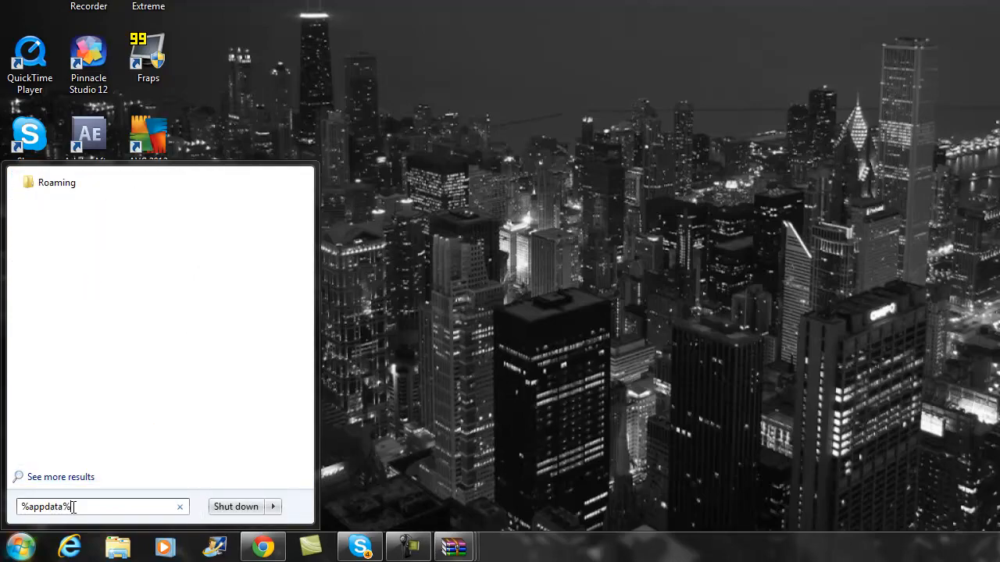
key("Return")
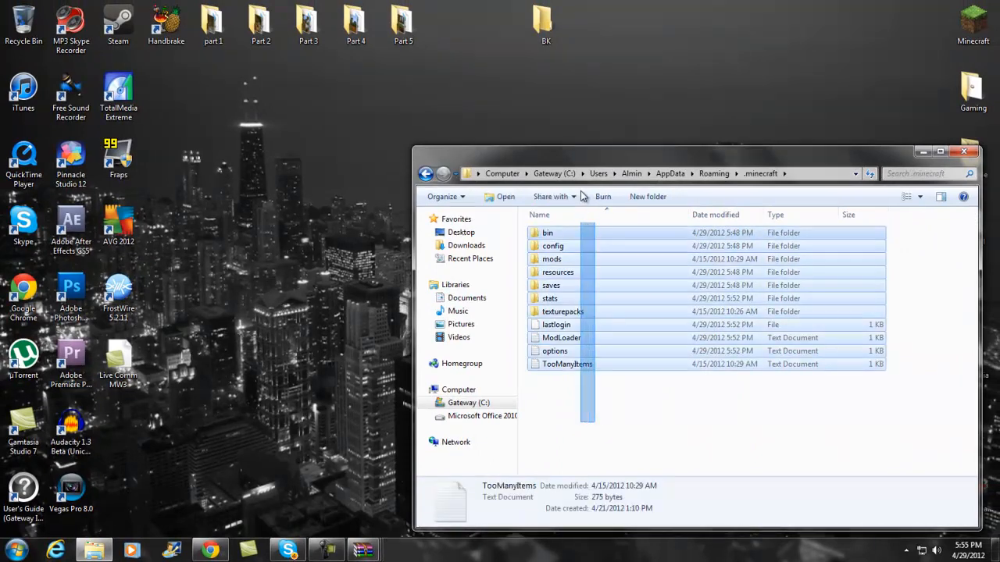
- Enter the bin folder inside .minecraft
right_click(562, 299)
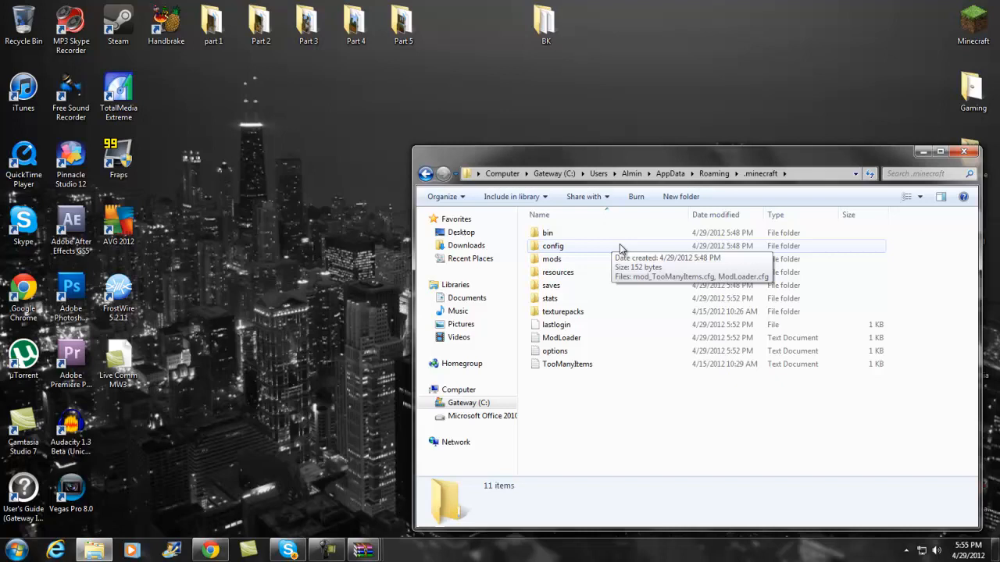
double_click(548, 232)
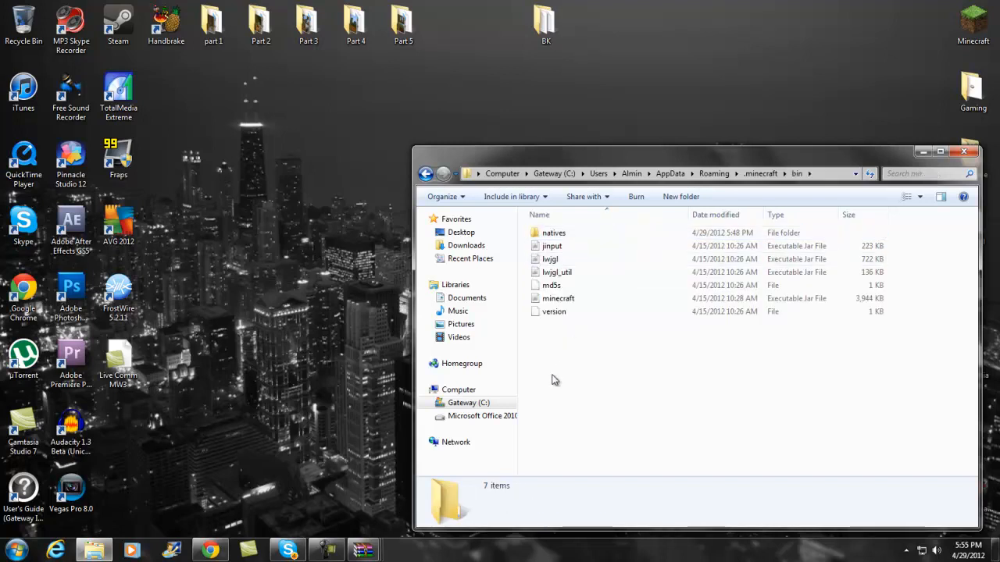
- Open minecraft.jar with WinRAR and position its archive window
right_click(558, 299)
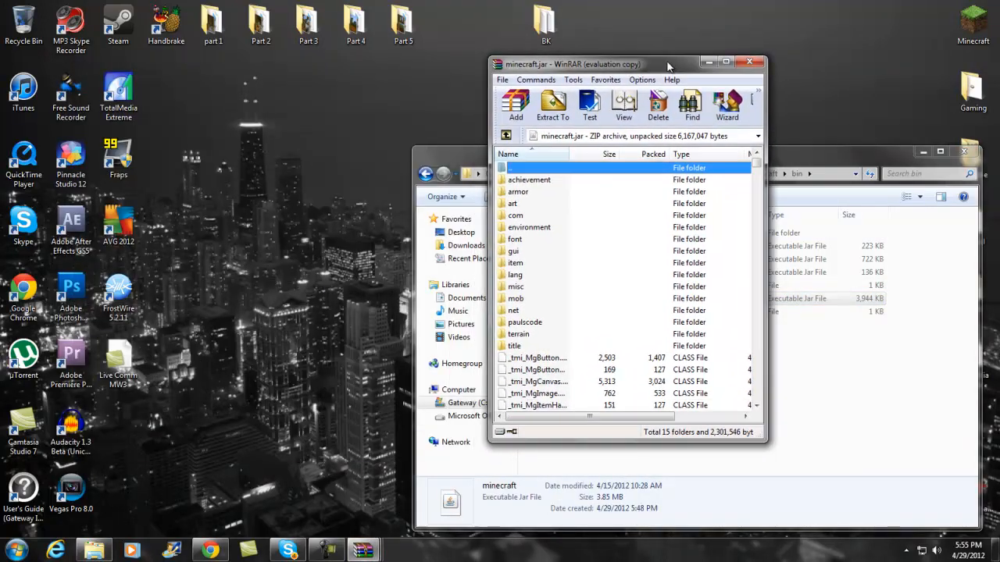
left_click(523, 257)
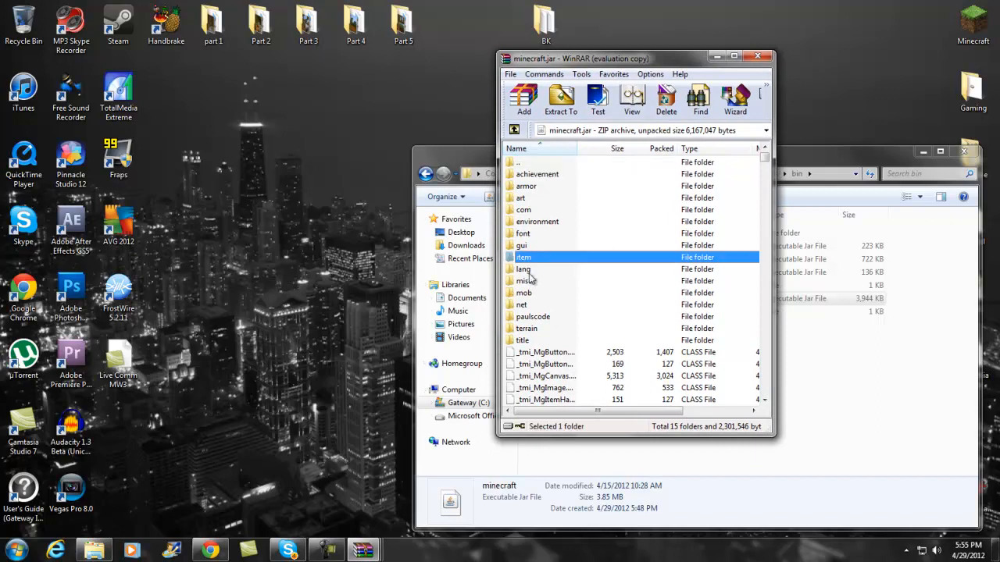
mouse_move(383, 546)
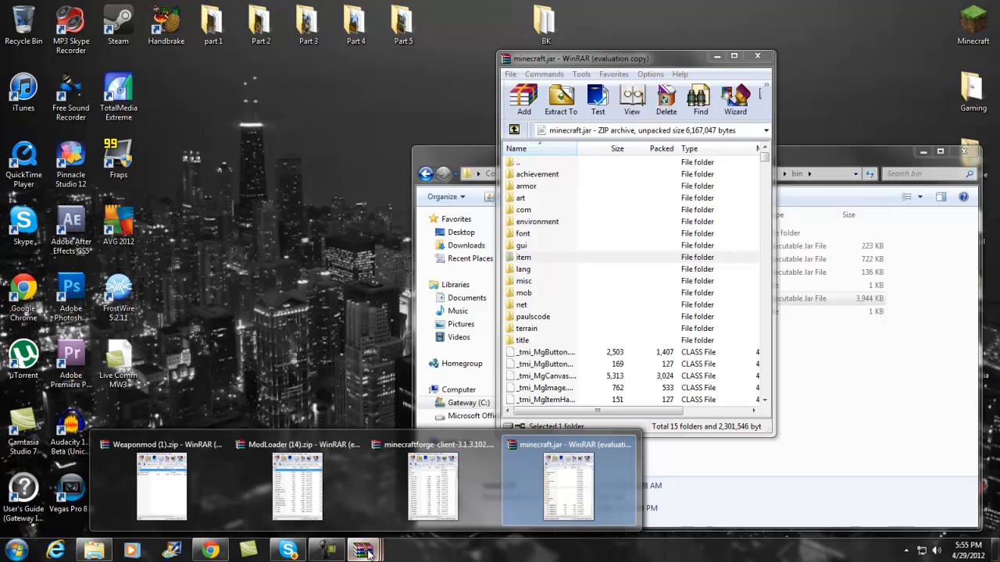
- Drag all ModLoader (14).zip and Forge client files into minecraft.jar, then show Weaponmod (1).zip
left_click(297, 484)
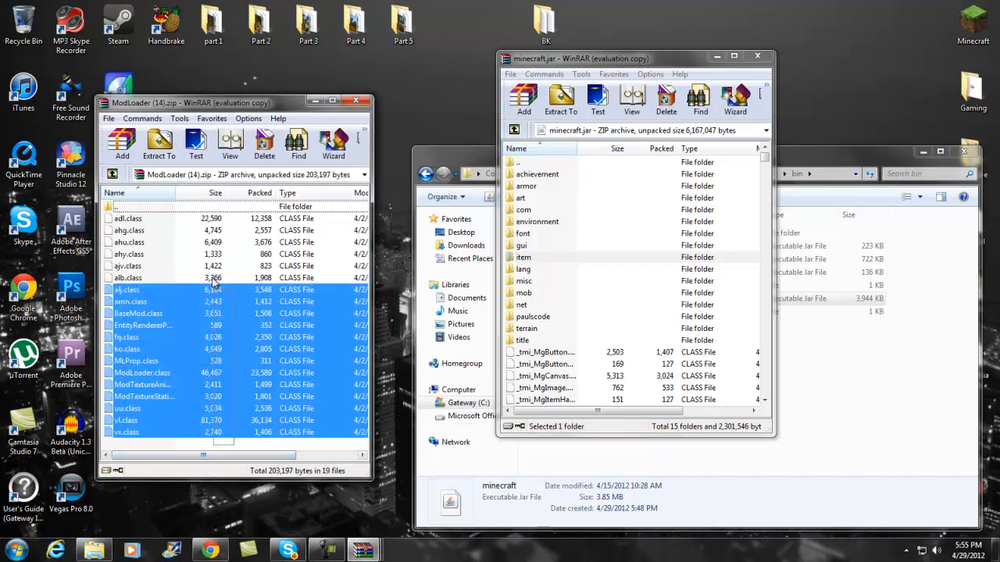
key("ctrl+a")
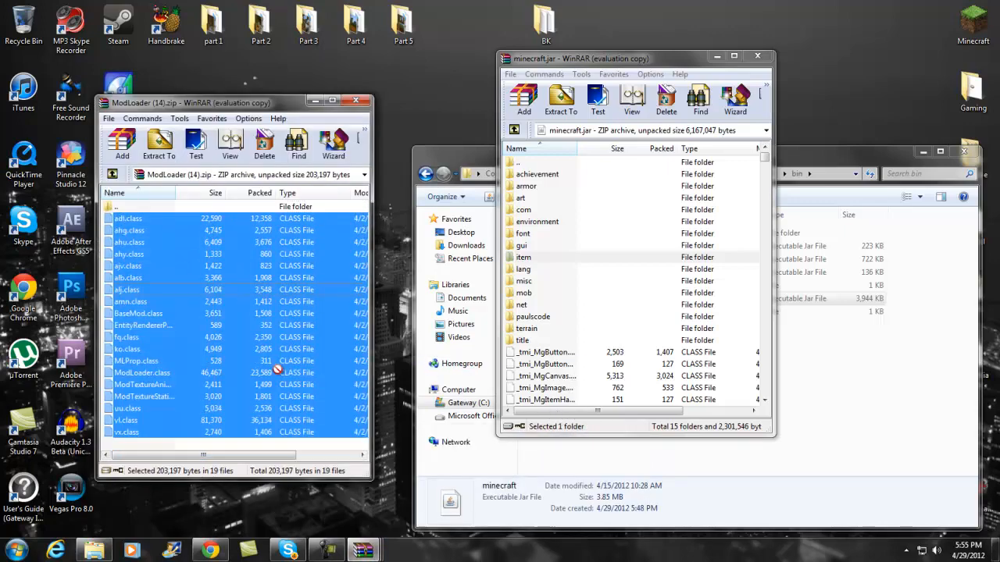
mouse_move(357, 101)
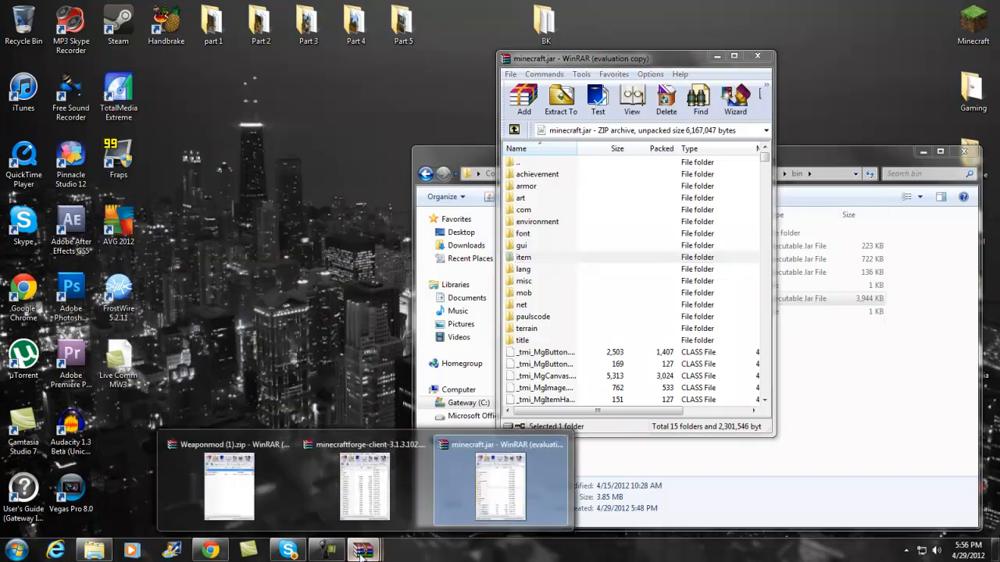
left_click(363, 485)
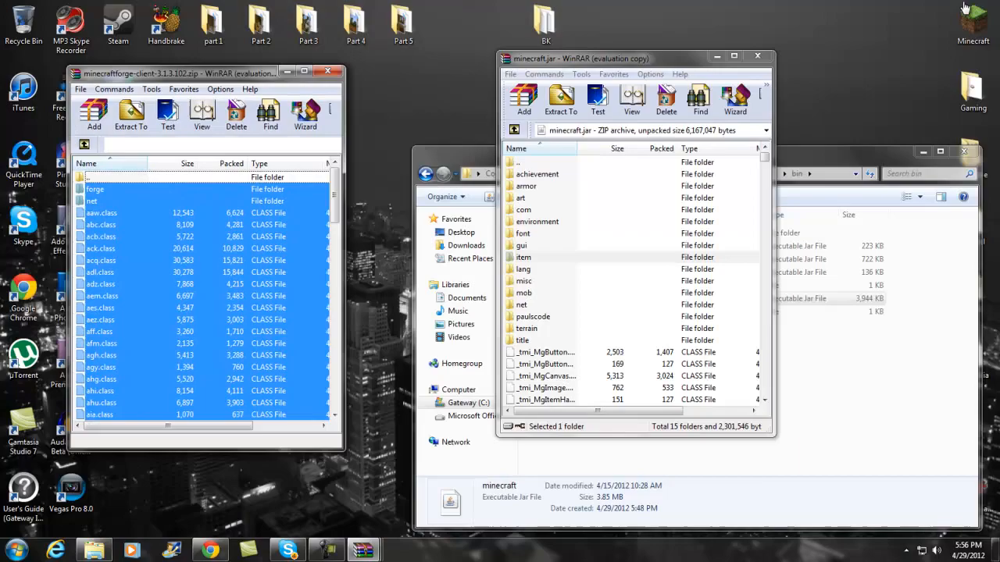
left_click(131, 115)
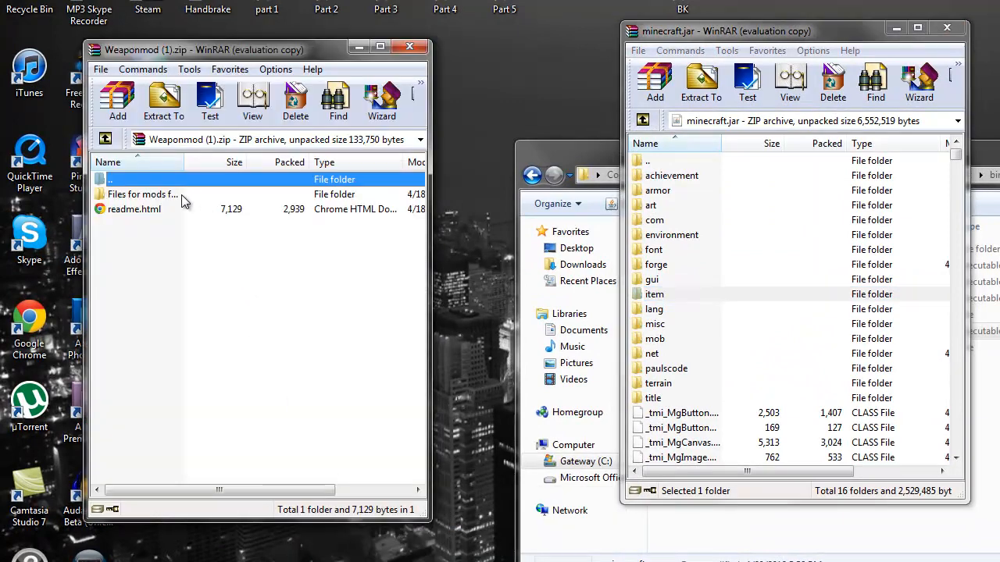
- Drop WeaponMod.zip's contents from 'Files for mods folder' into minecraft.jar
double_click(142, 195)
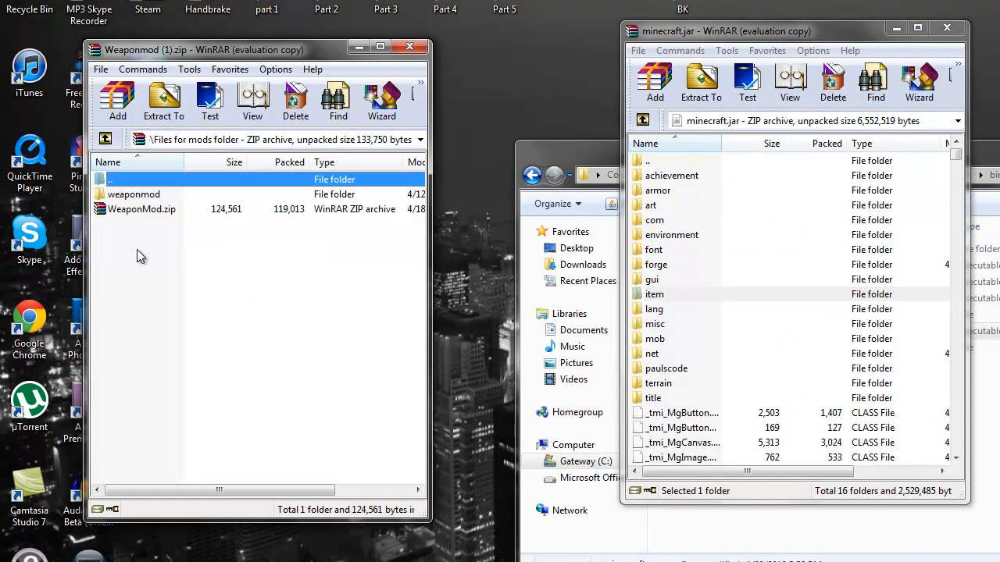
left_click(142, 209)
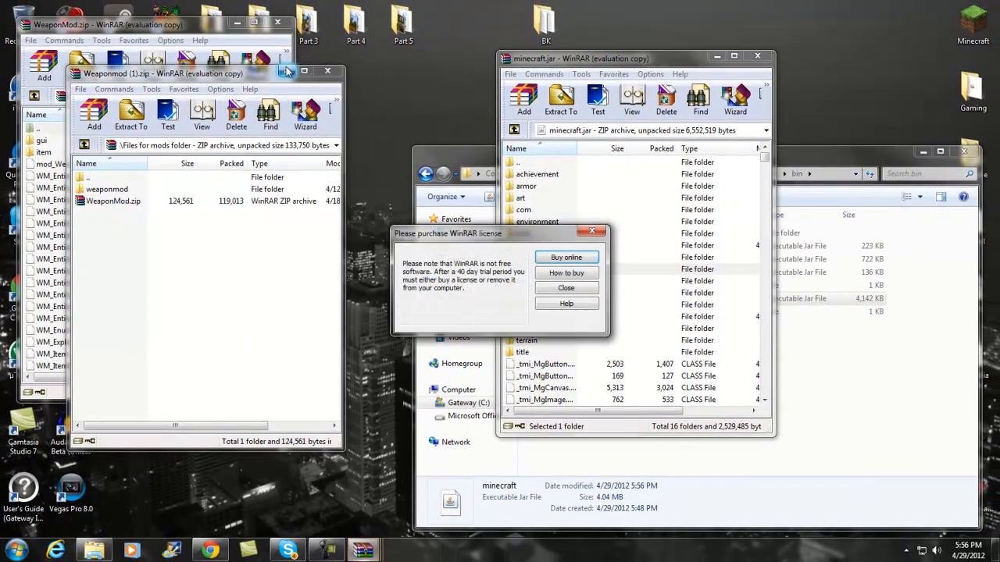
left_click(566, 287)
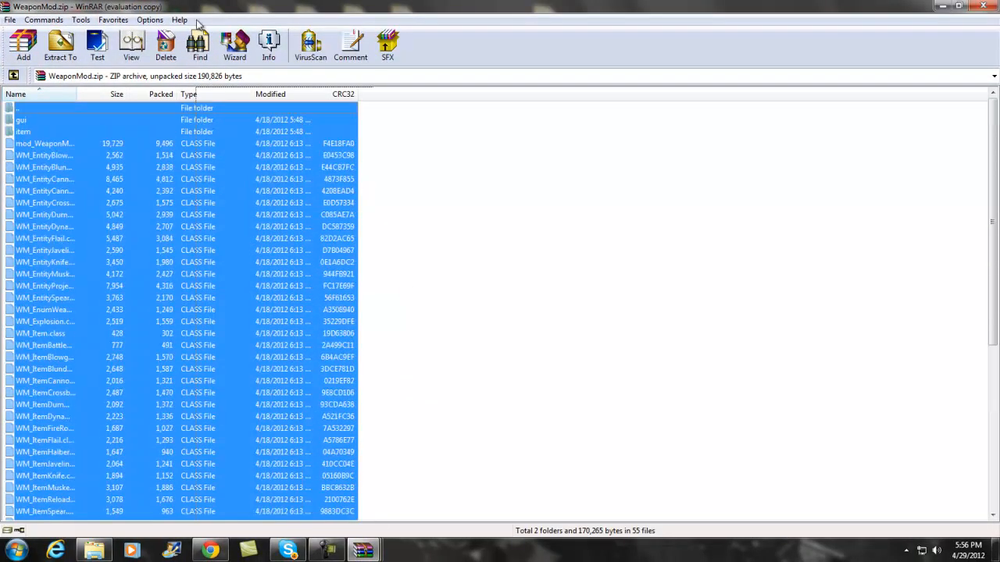
left_click(24, 108)
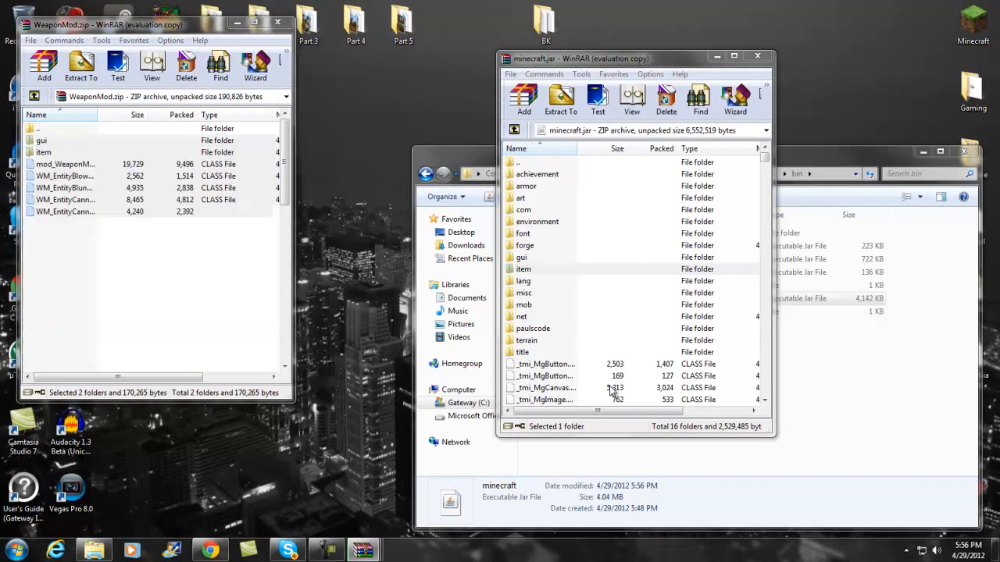
left_click(522, 268)
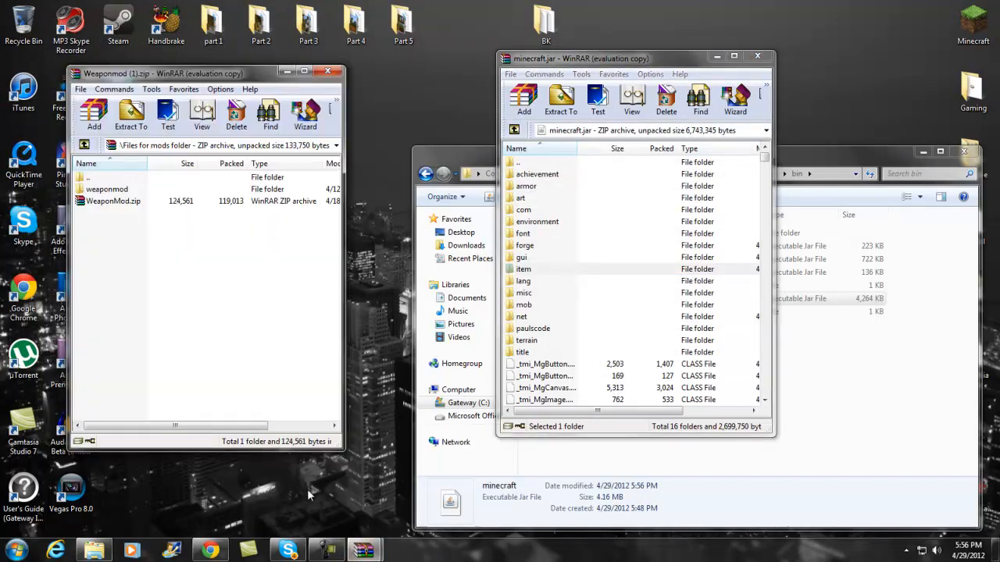
left_click(107, 189)
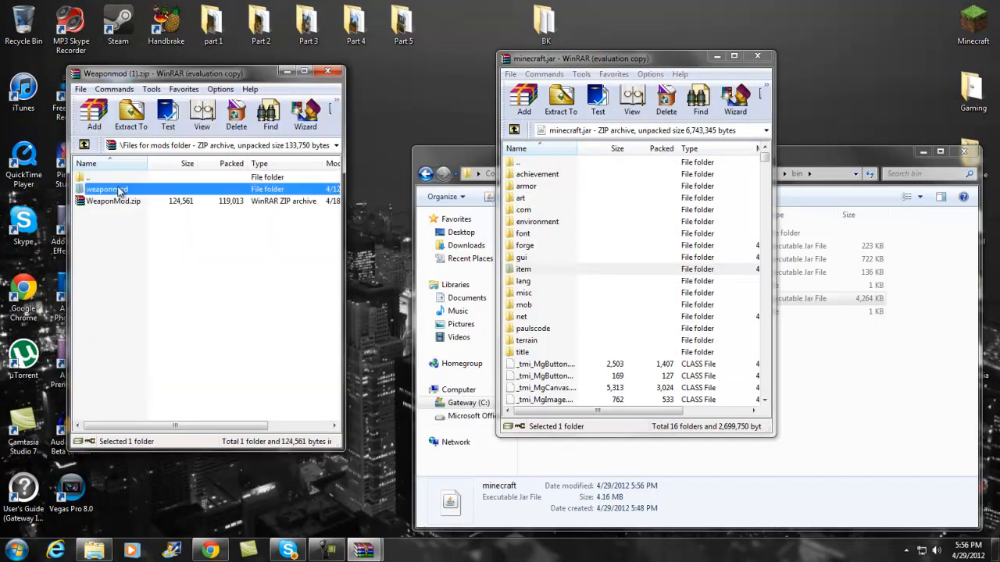
- Open weaponmod.properties from the weaponmod folder, scroll through it in Notepad, then close it
double_click(107, 189)
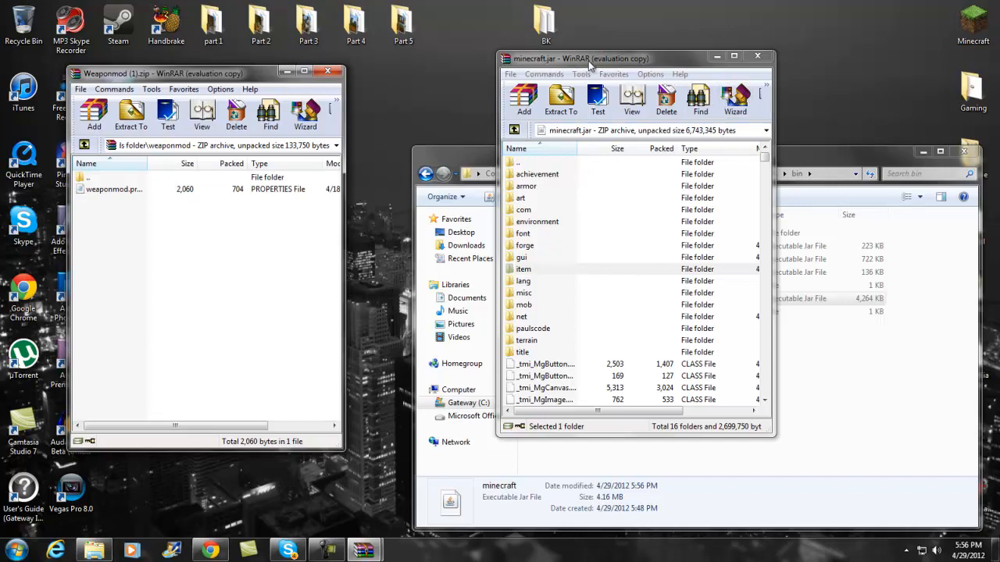
left_click(756, 55)
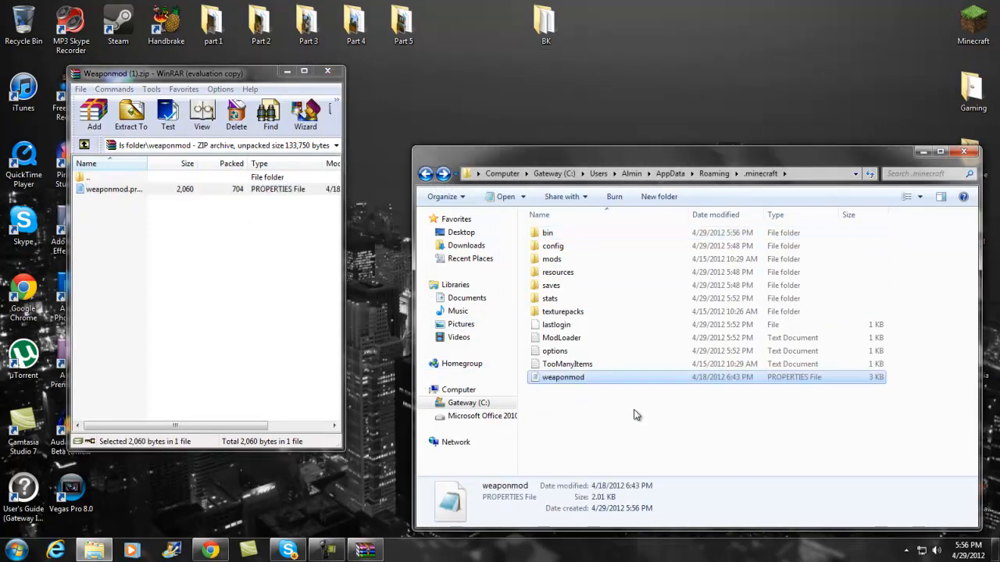
double_click(563, 376)
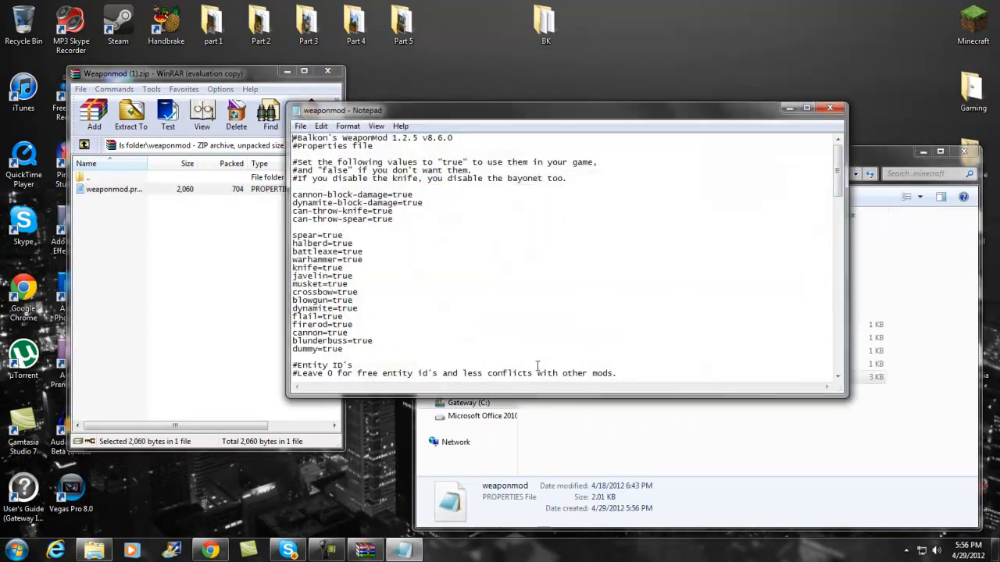
scroll("down", 3)
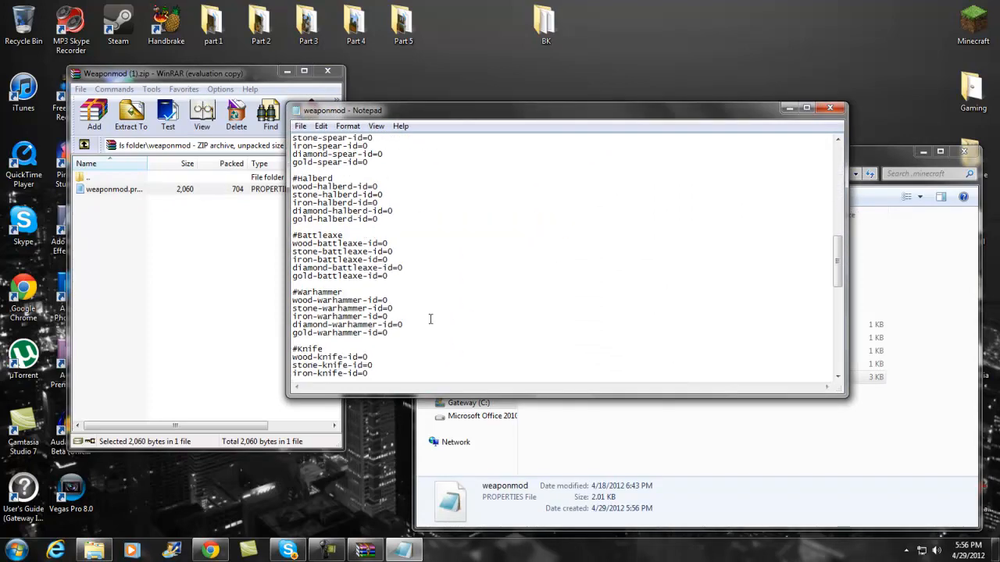
scroll("up", 3)
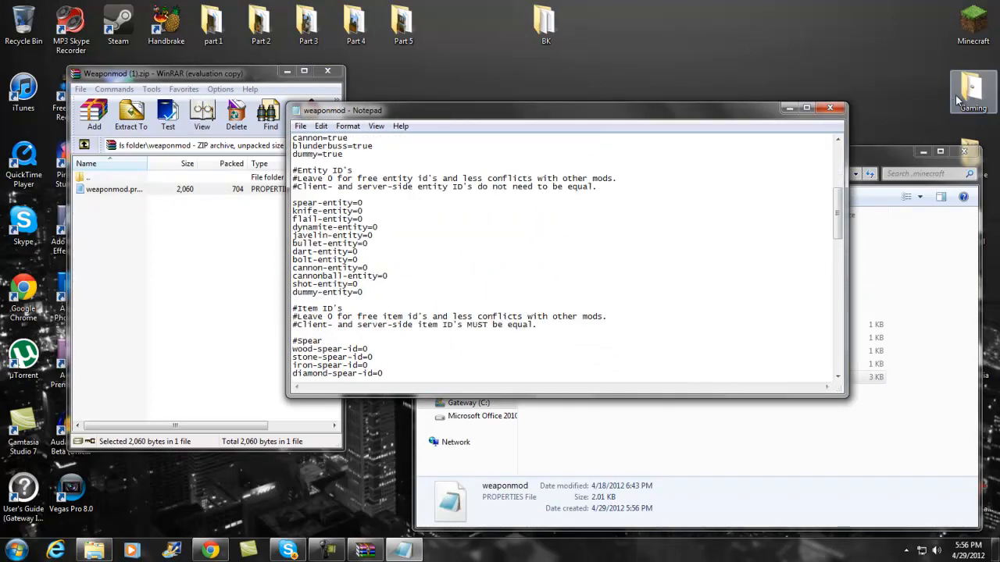
left_click(830, 108)
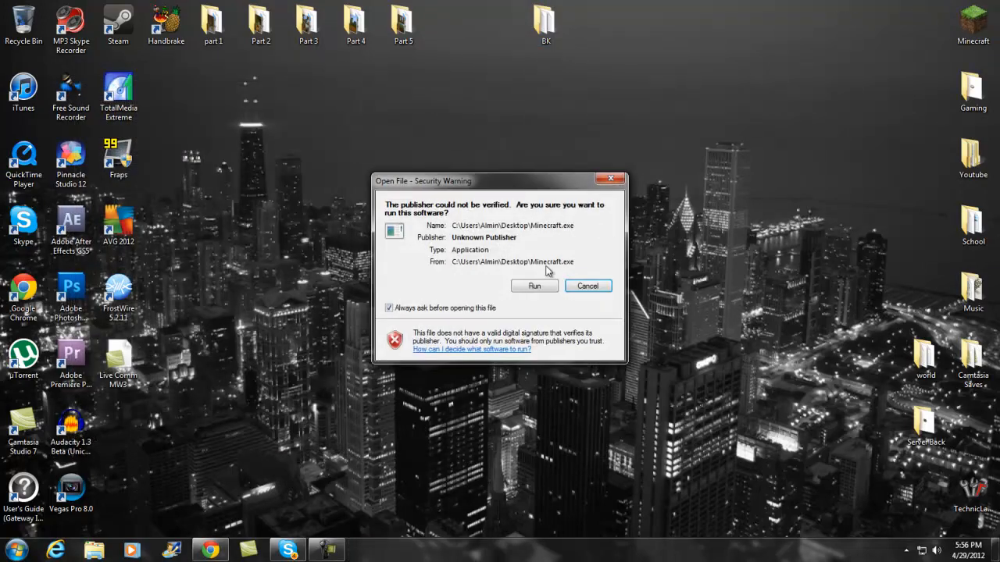
- Launch Minecraft 1.2.5, log in, load a saved survival world and open the inventory
left_click(535, 286)
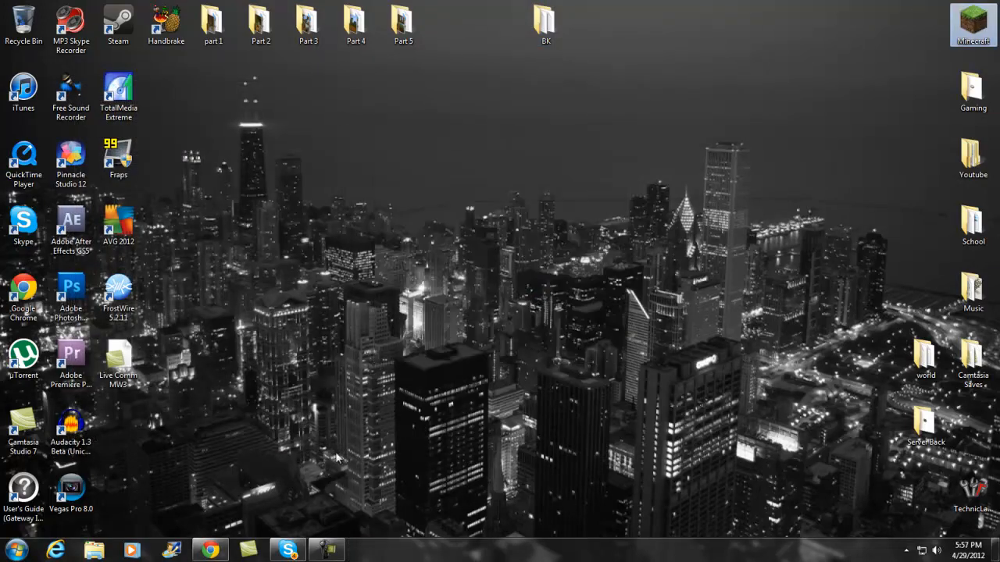
double_click(972, 20)
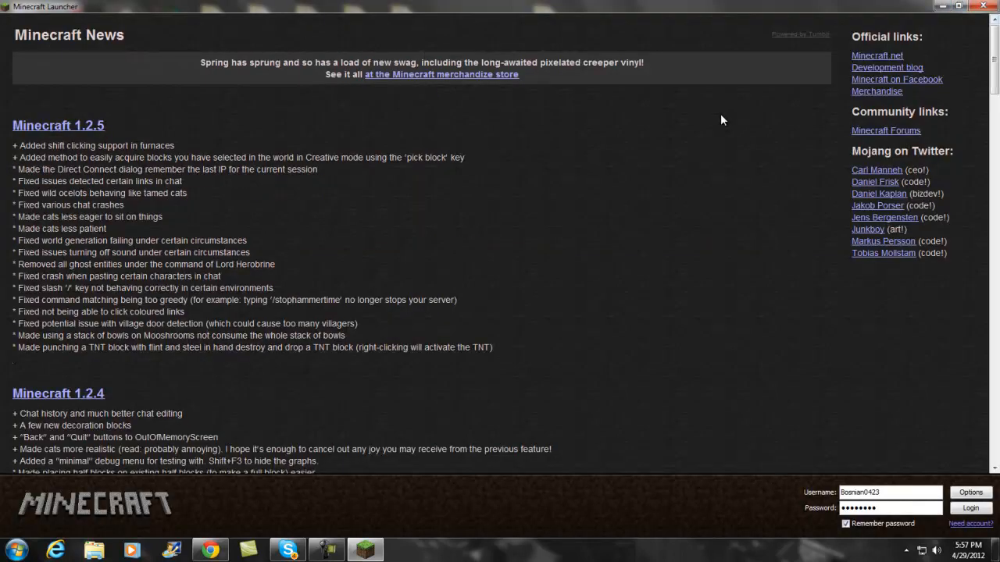
mouse_move(943, 493)
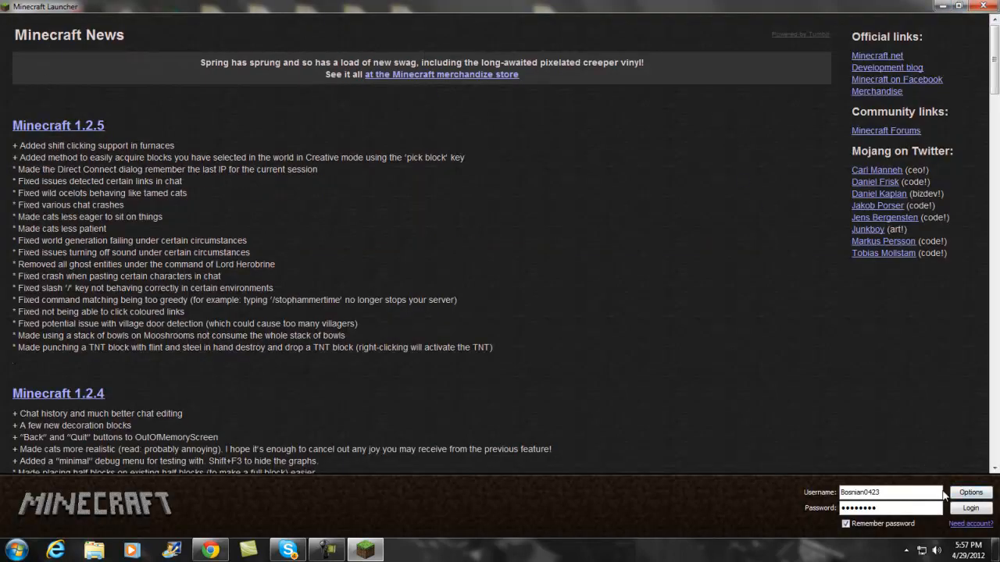
left_click(970, 508)
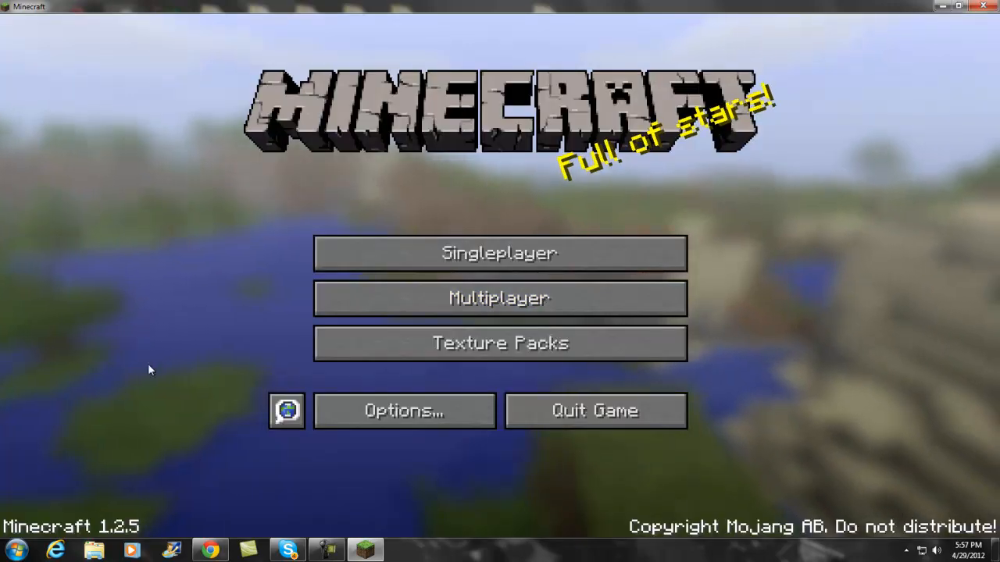
left_click(499, 252)
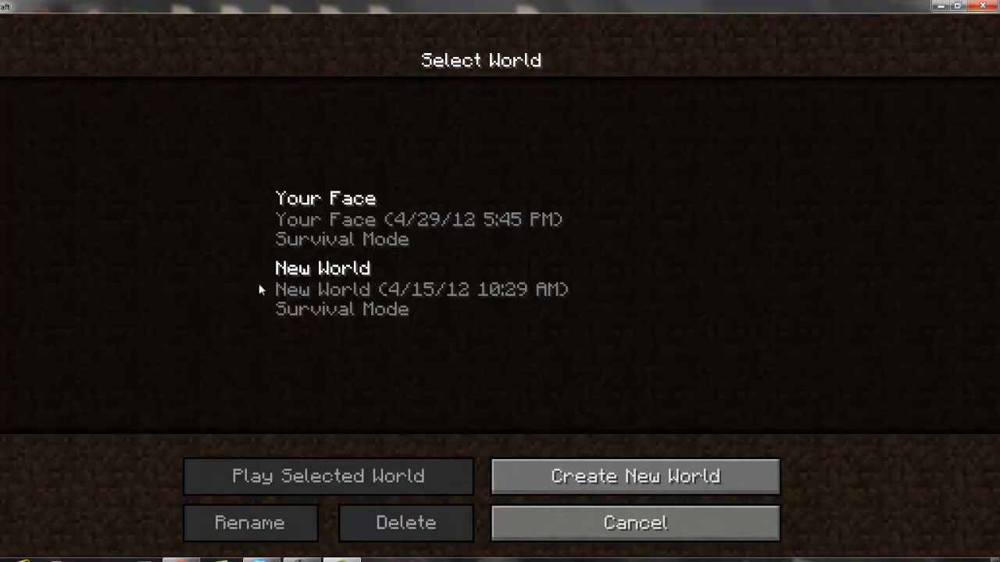
left_click(327, 476)
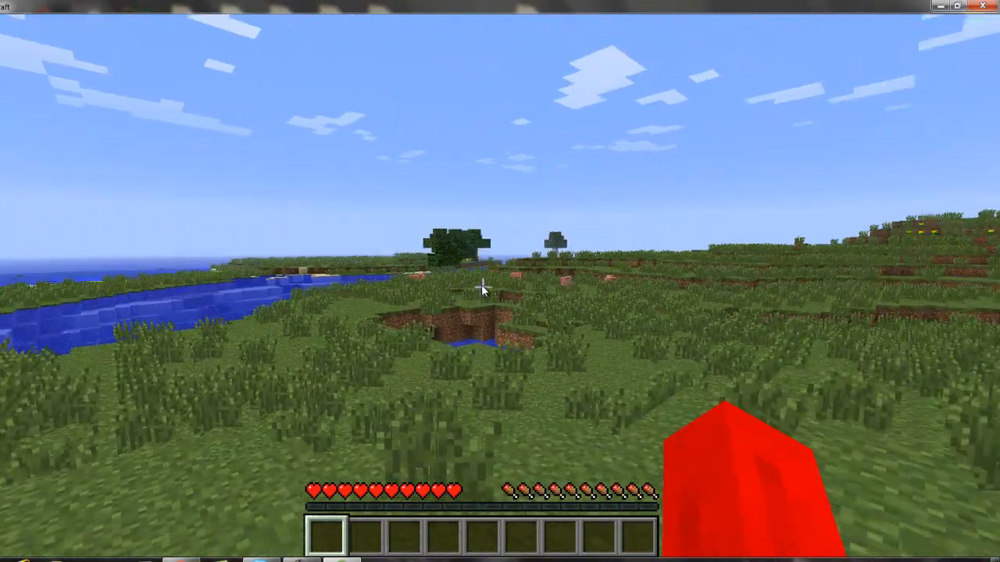
key("e")
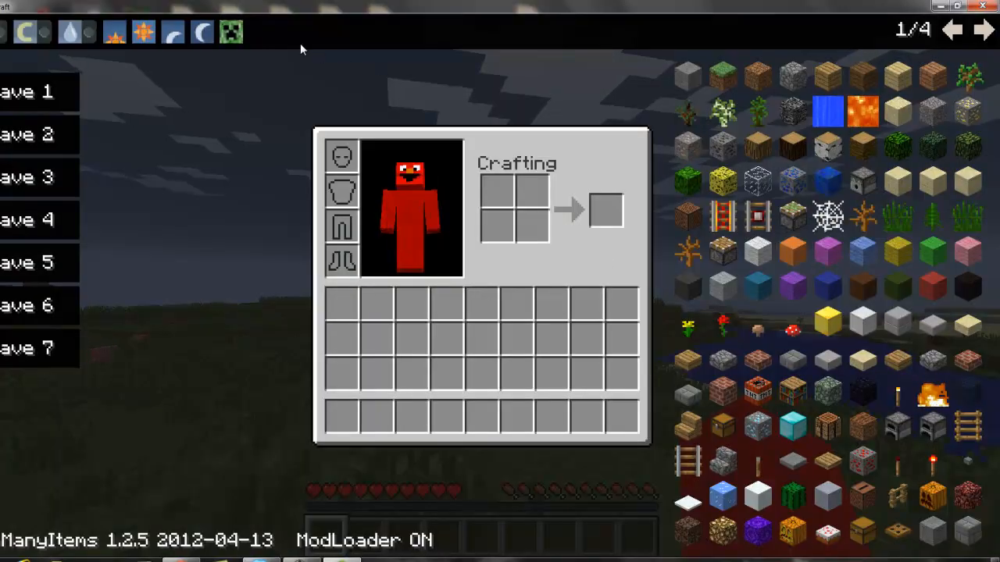
- Take a spear from page 2 of TooManyItems, kill a pig, then reopen the inventory
left_click(983, 30)
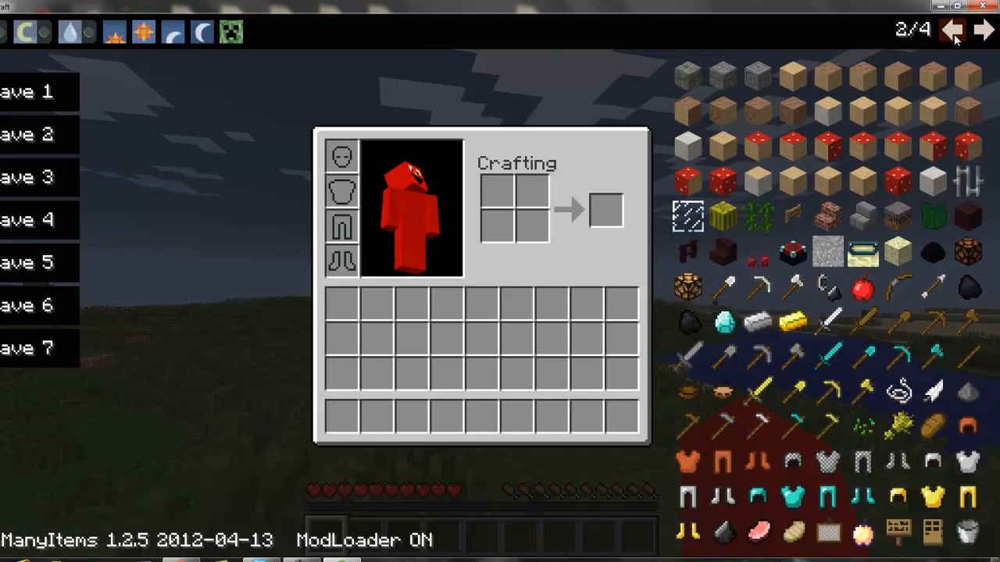
left_click(983, 30)
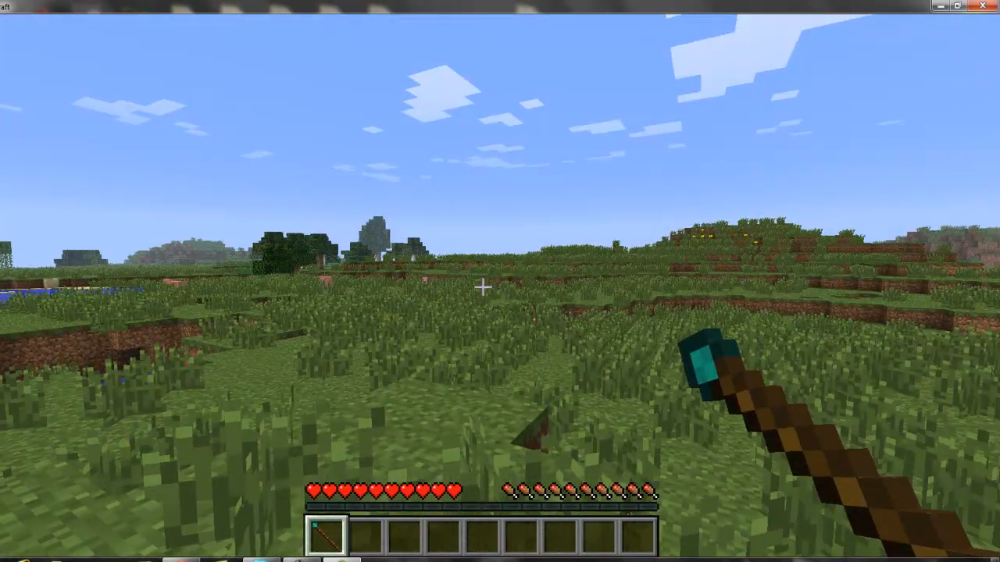
mouse_move(500, 281)
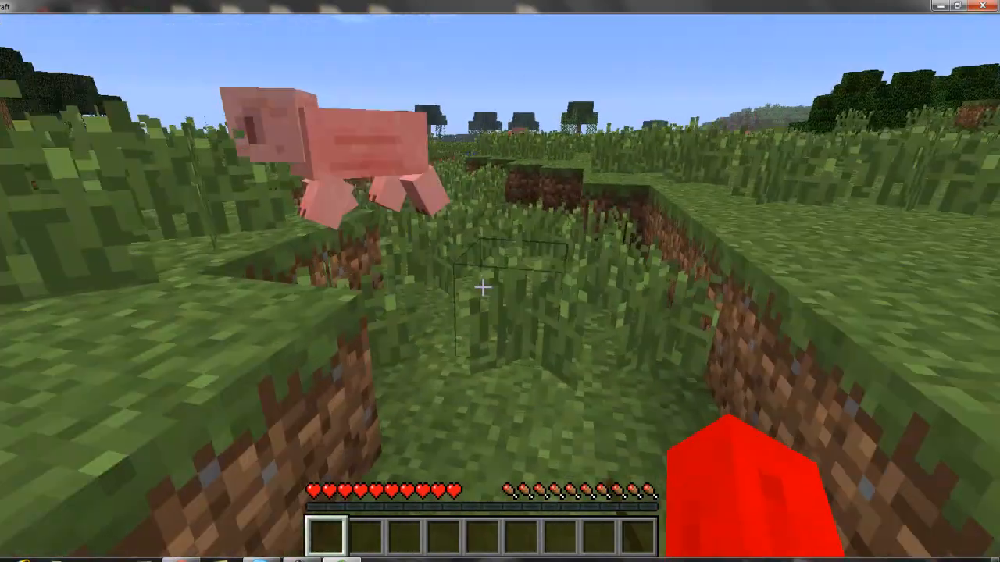
mouse_move(484, 287)
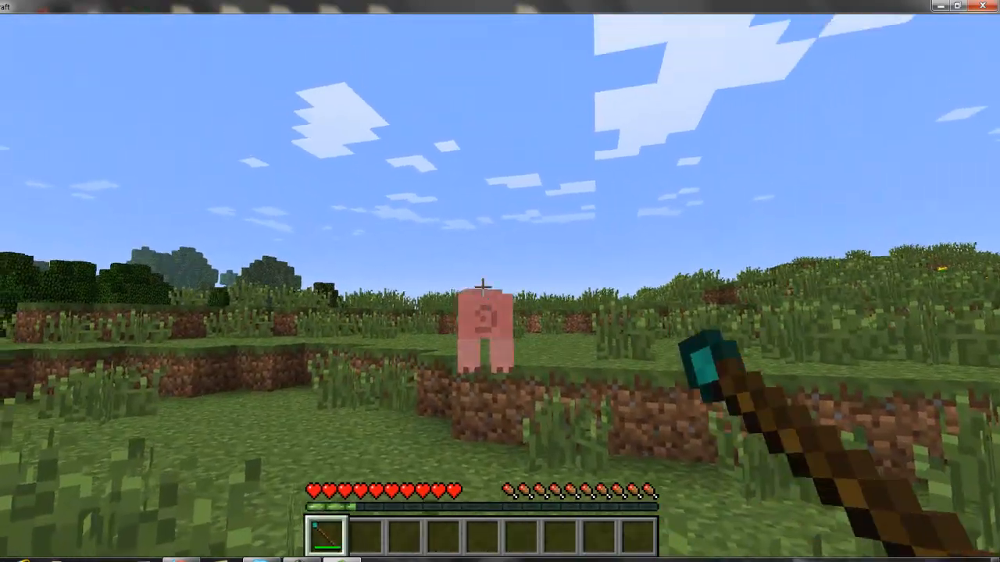
mouse_move(500, 281)
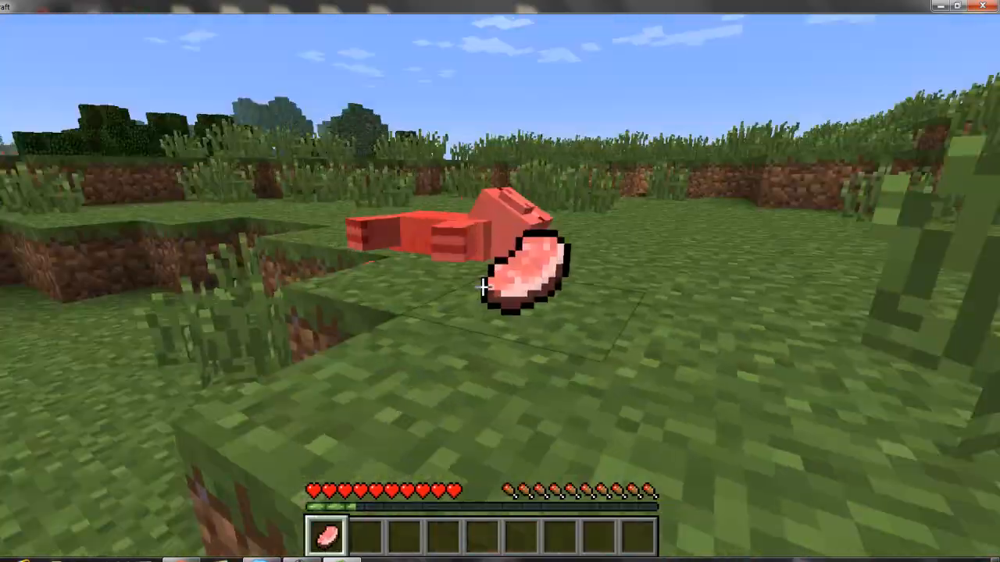
key("e")
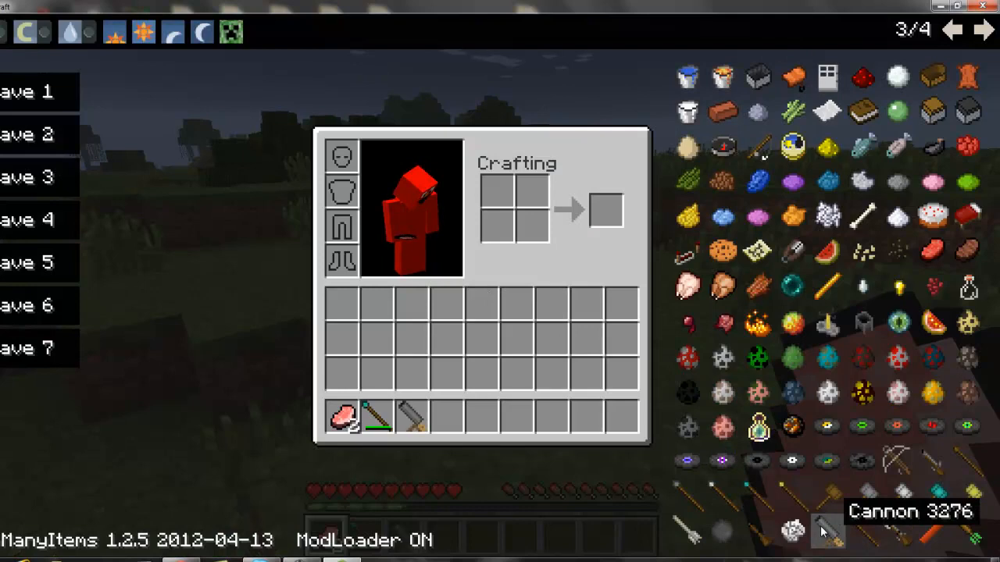
- Take the cannon and 64 cannonballs from the last item page and return to the world
left_click(984, 30)
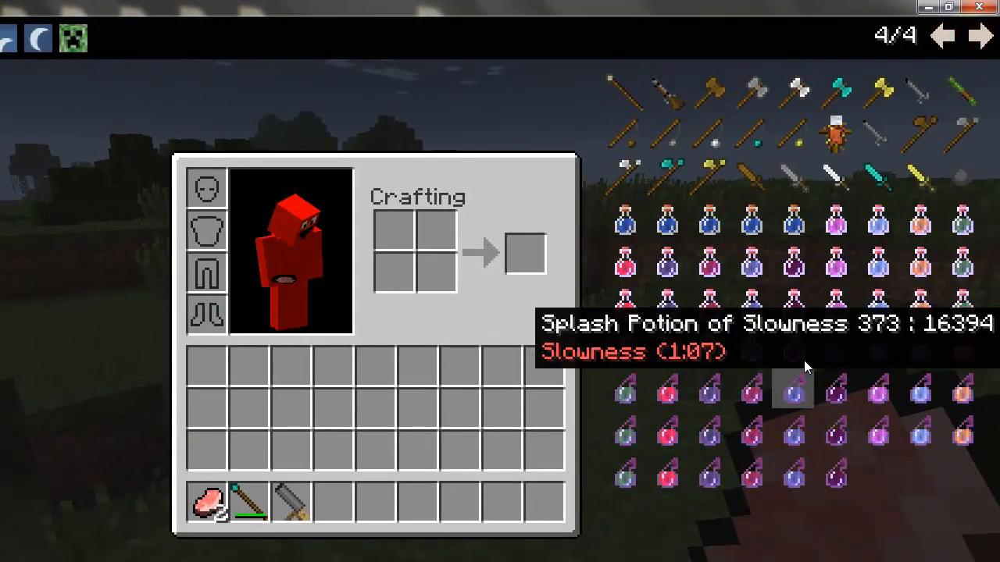
mouse_move(917, 106)
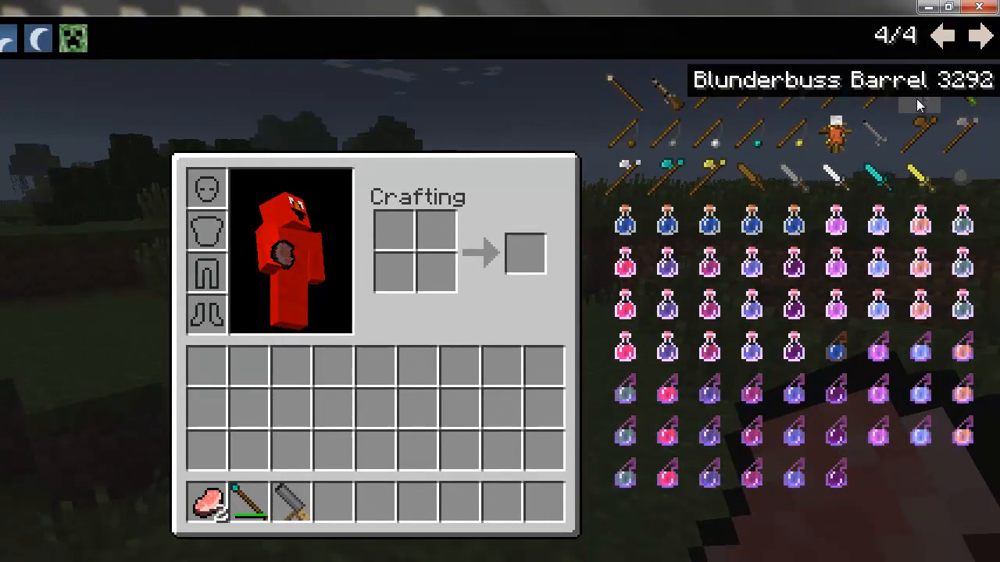
left_click(943, 35)
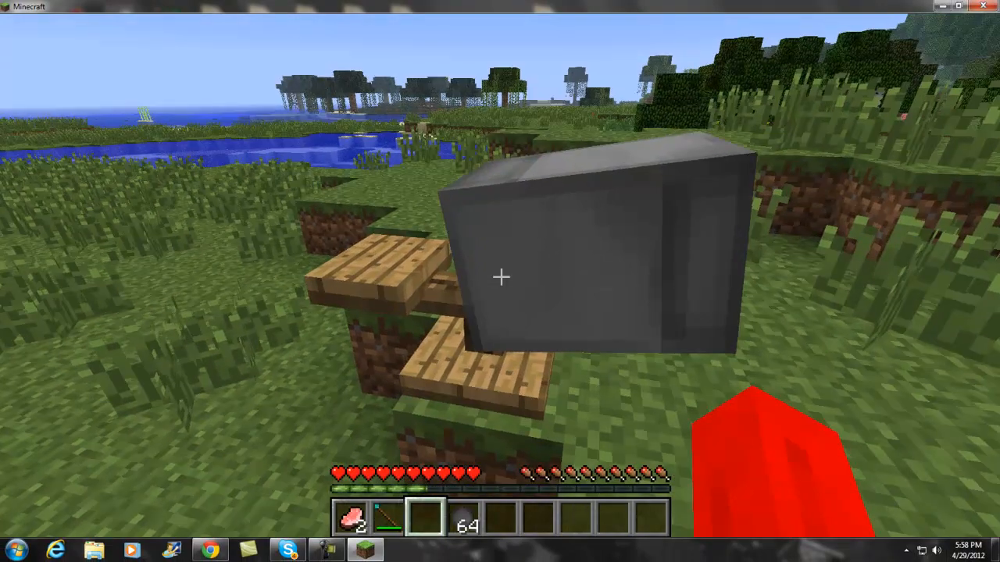
key("e")
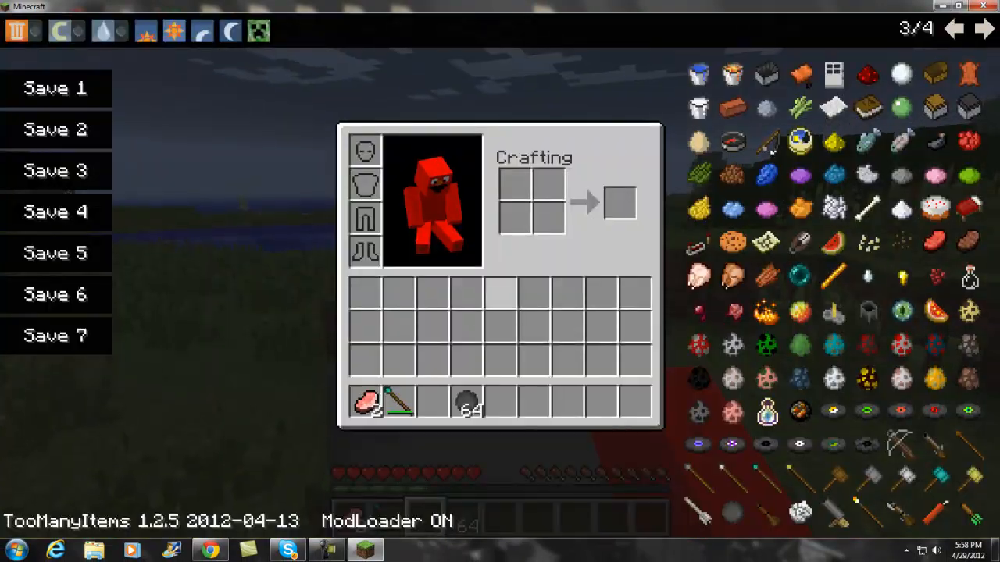
key("Escape")
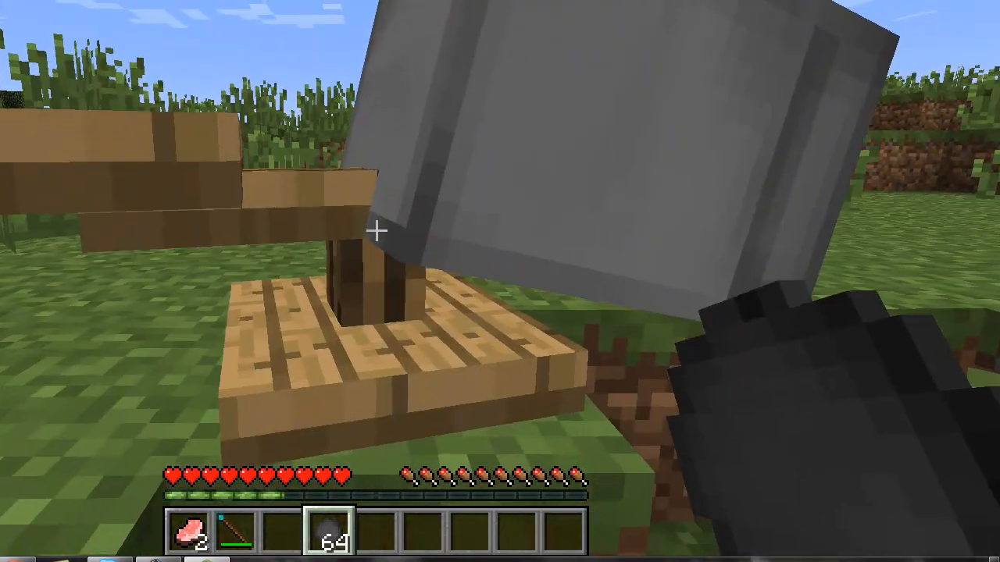
mouse_move(375, 230)
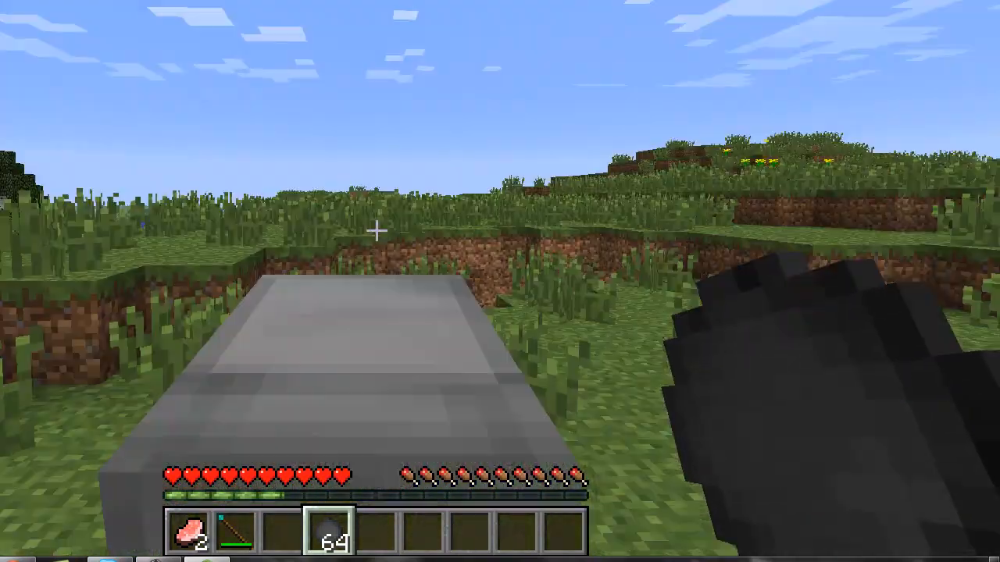
mouse_move(500, 281)
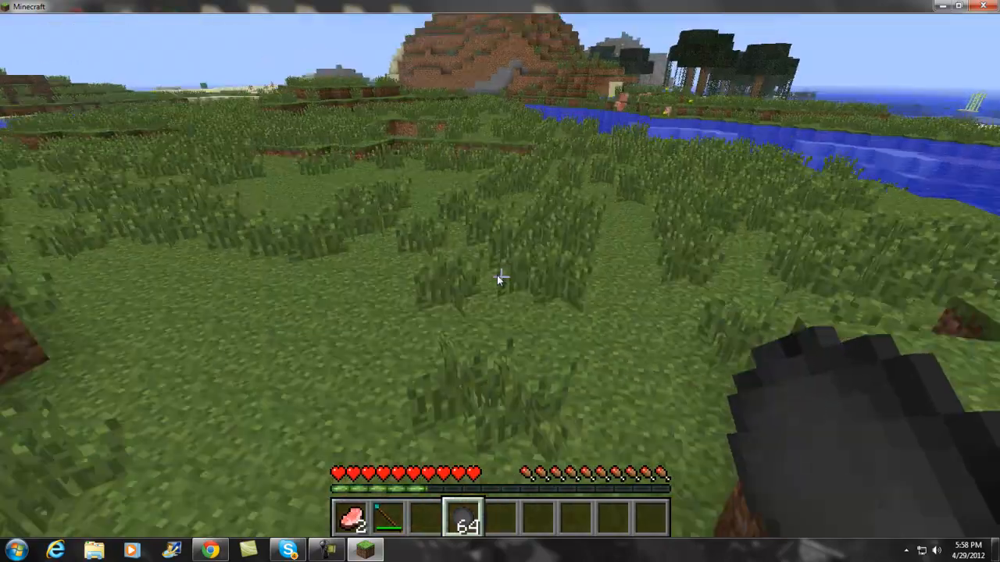
- Pick dynamite from the inventory, blast the riverbank, then reopen the item list
key("e")
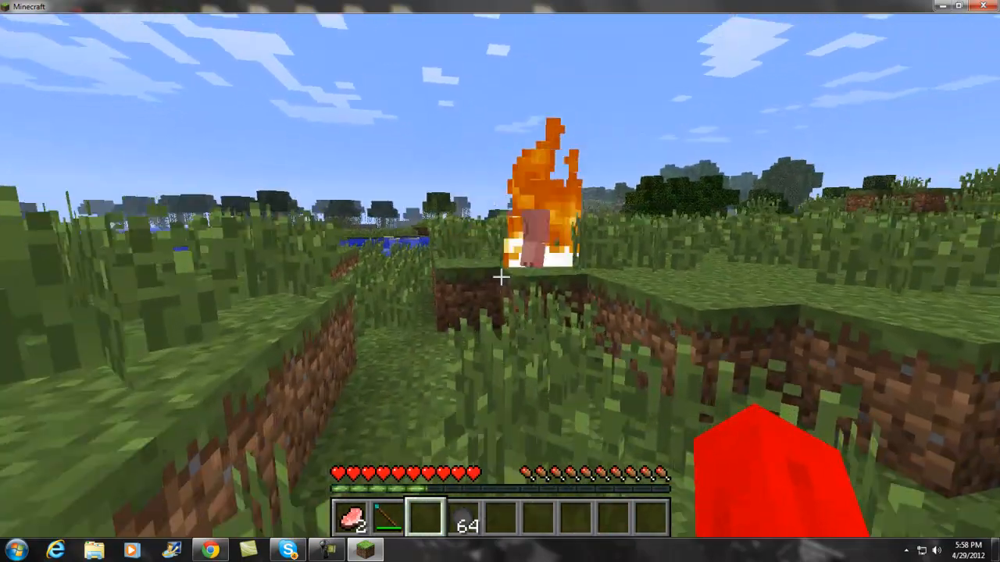
key("e")
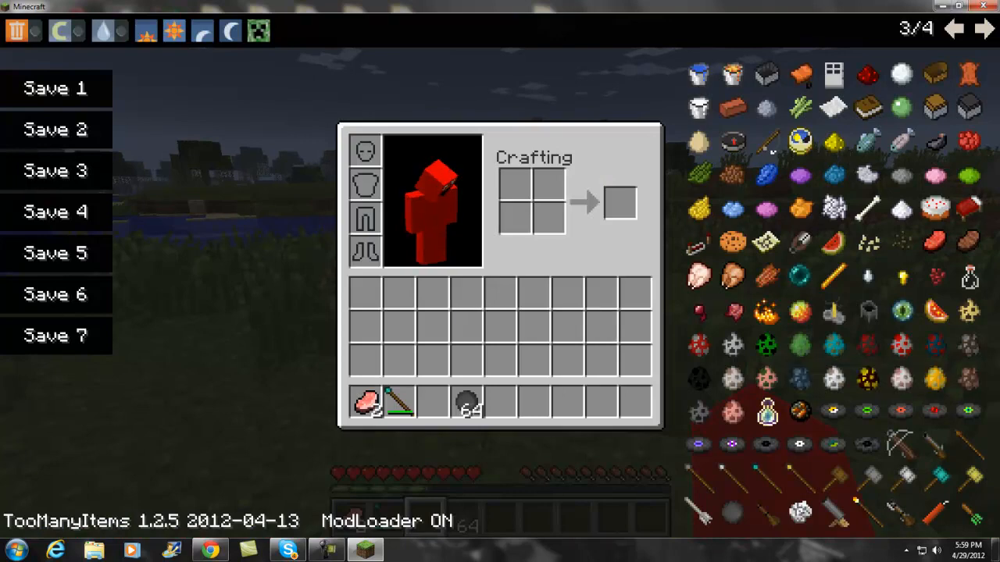
mouse_move(930, 519)
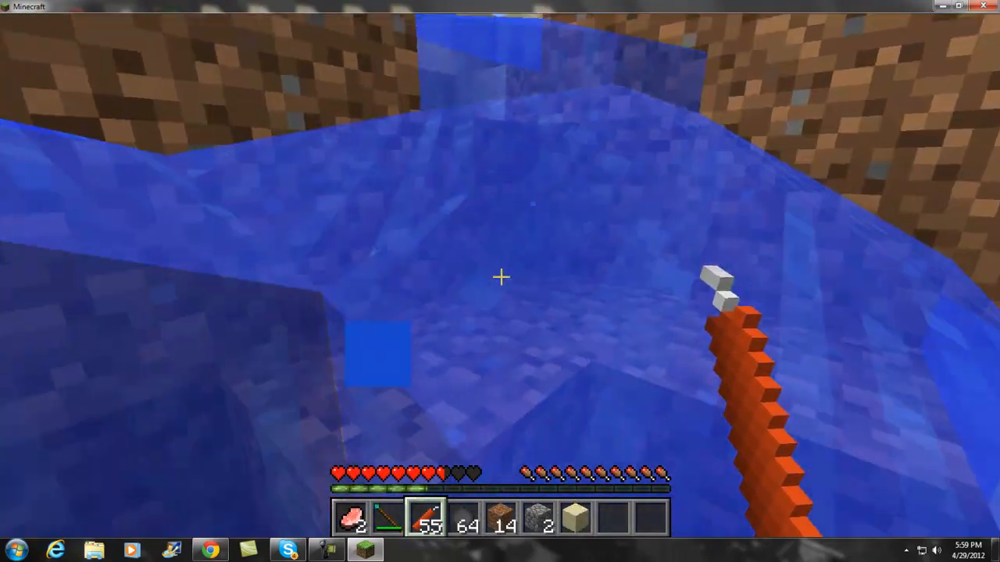
mouse_move(500, 277)
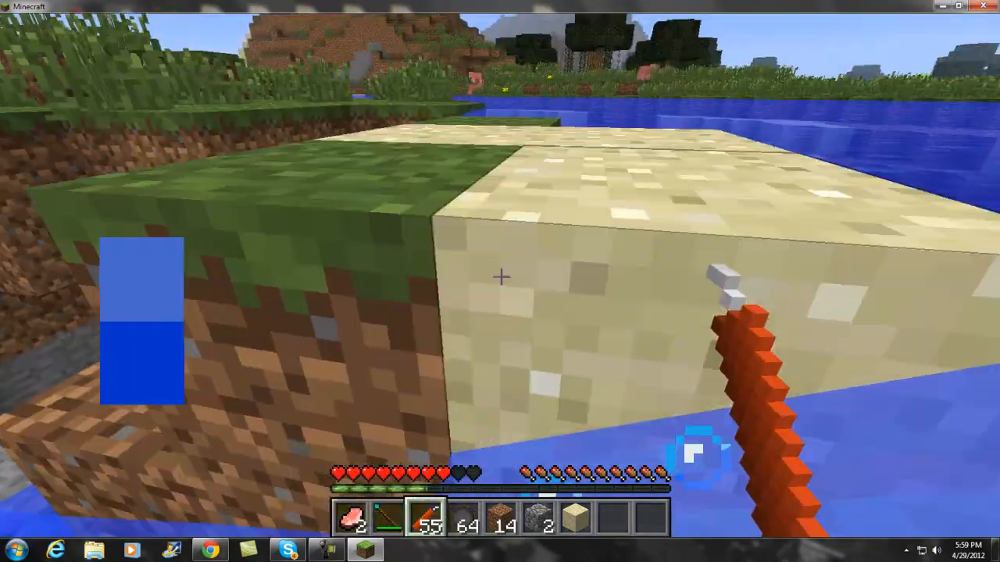
mouse_move(500, 281)
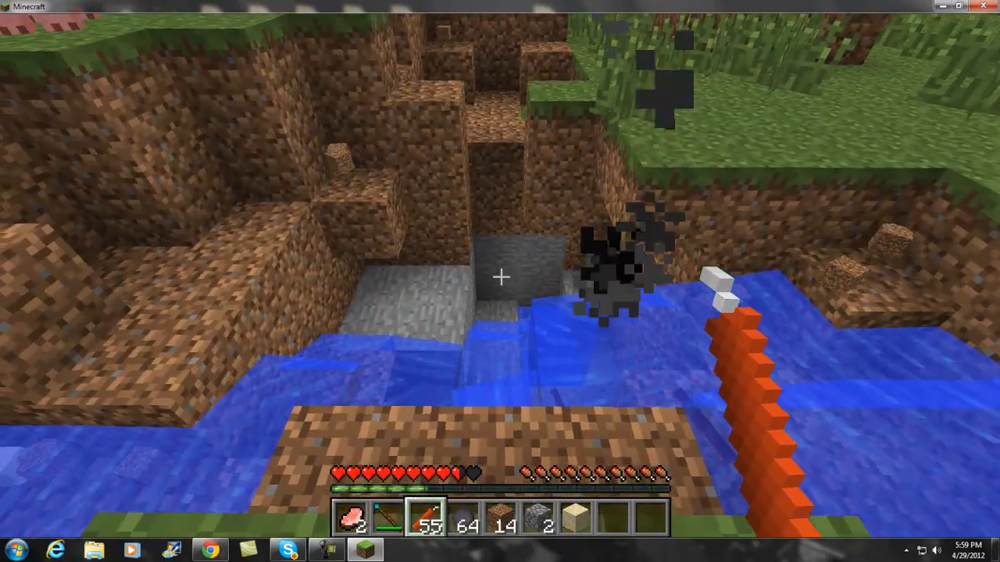
mouse_move(500, 282)
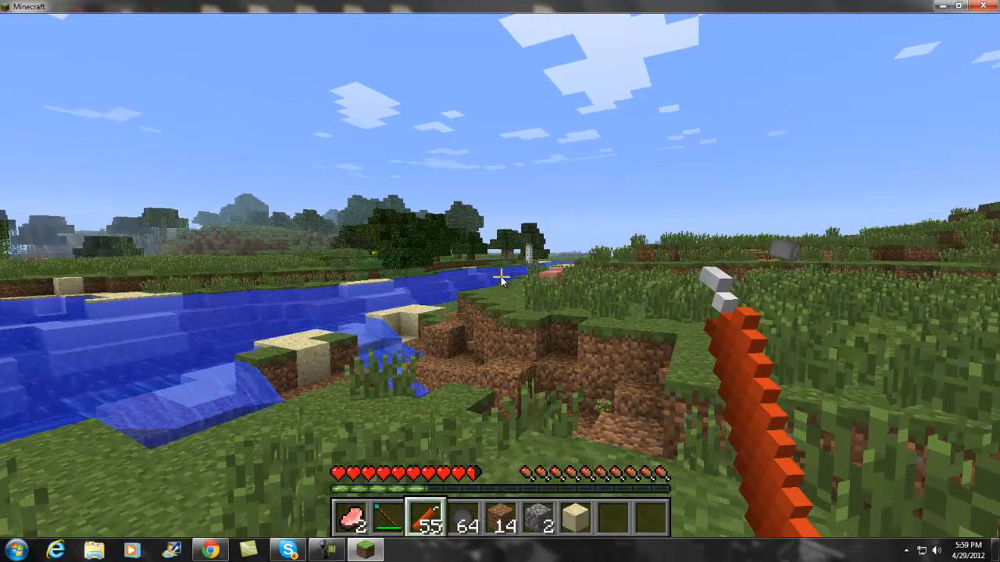
key("e")
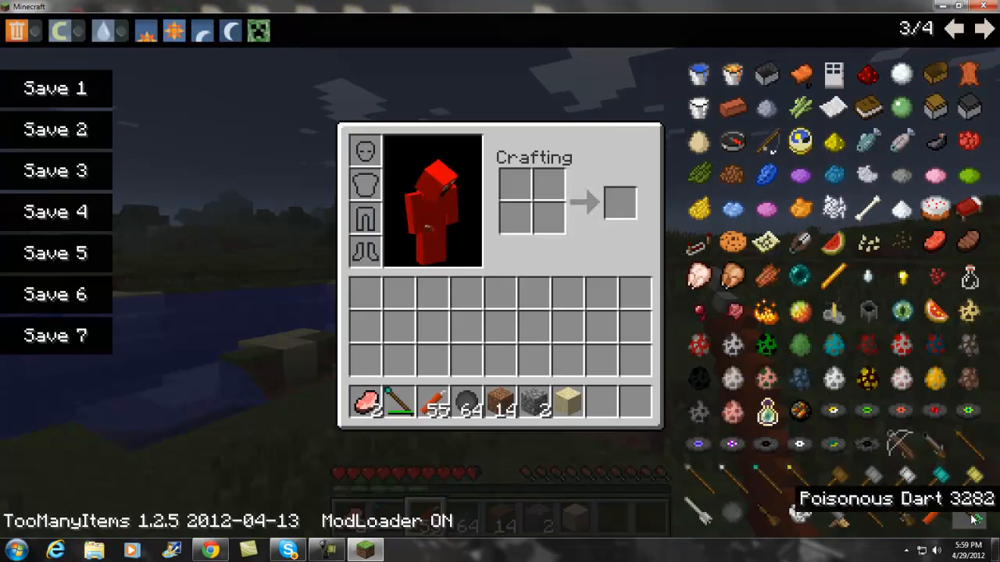